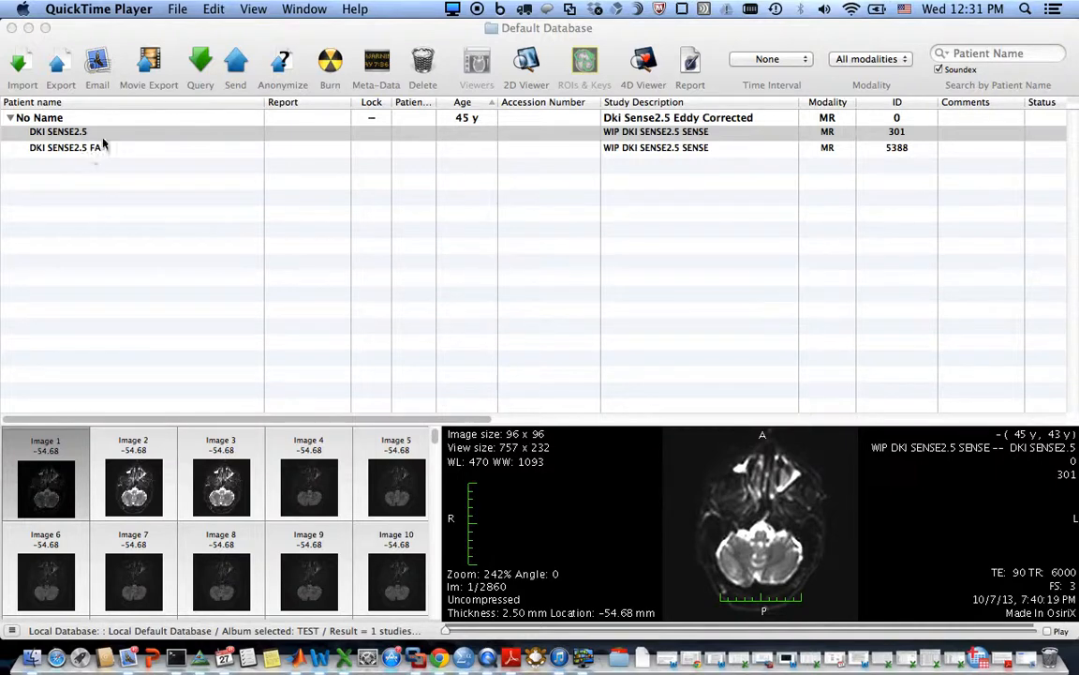
{"action": "mouse_move", "coordinate": [262, 229]}
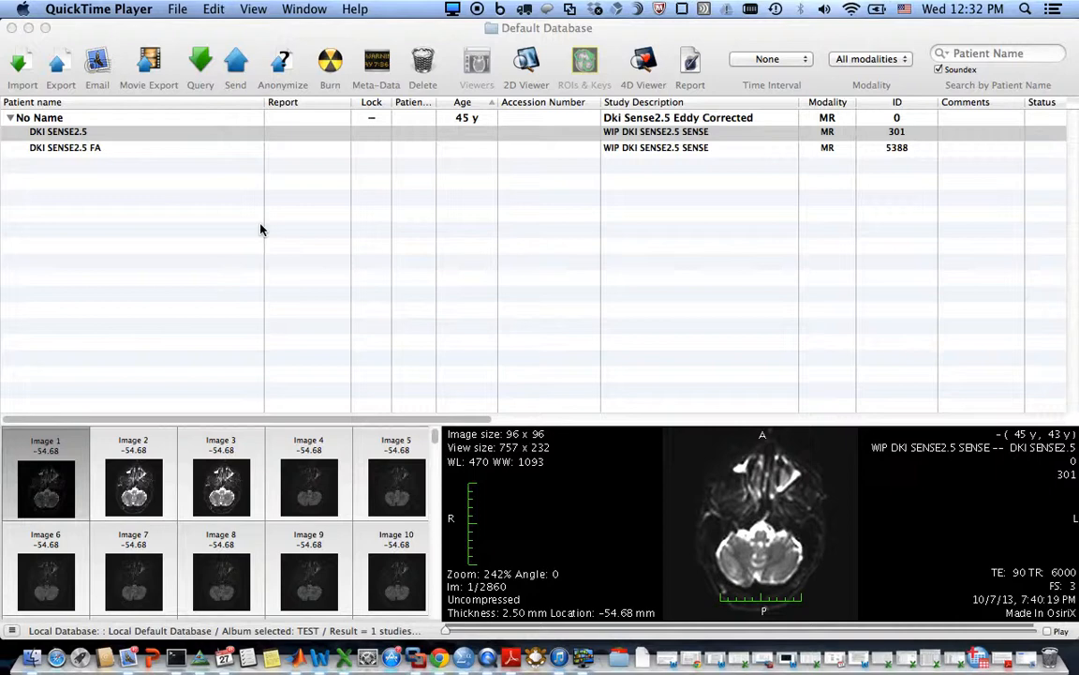
{"action": "mouse_move", "coordinate": [211, 135]}
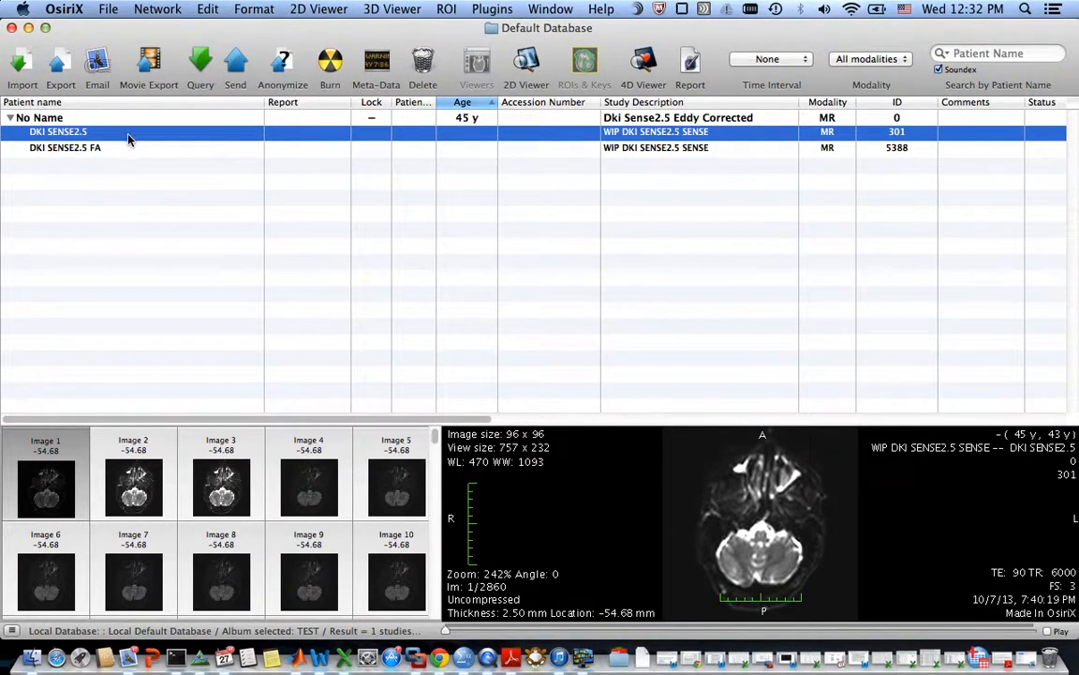
{"action": "mouse_move", "coordinate": [644, 59]}
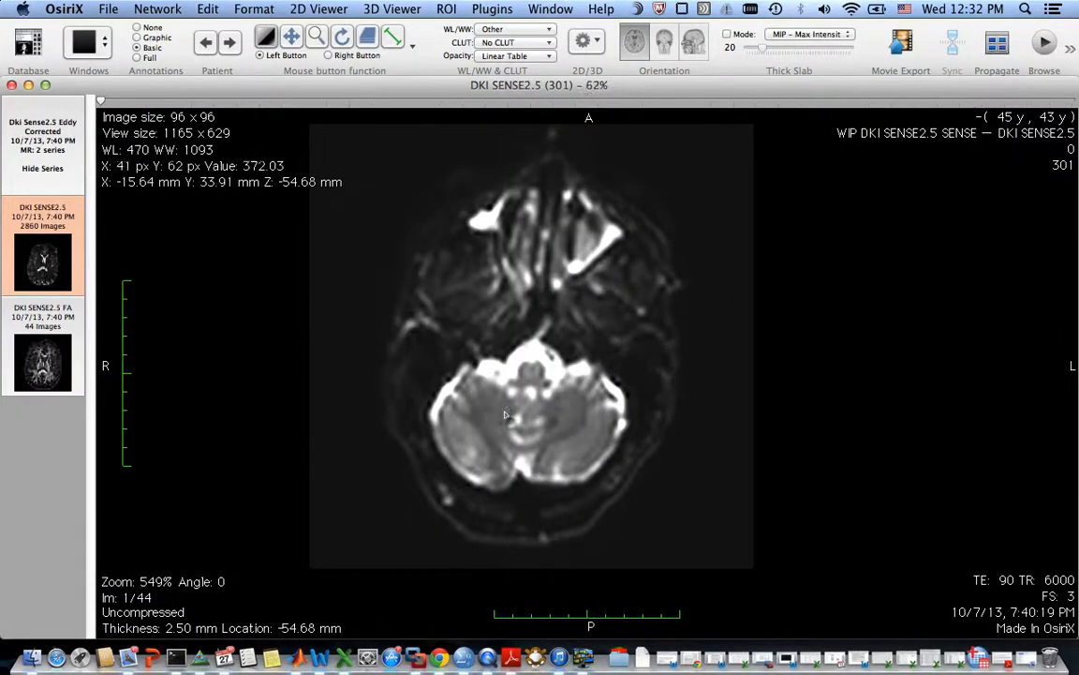
Page through the DKI SENSE2.5 brain slices to image 15 of 44
{"action": "scroll", "scroll_direction": "down", "scroll_amount": 3}
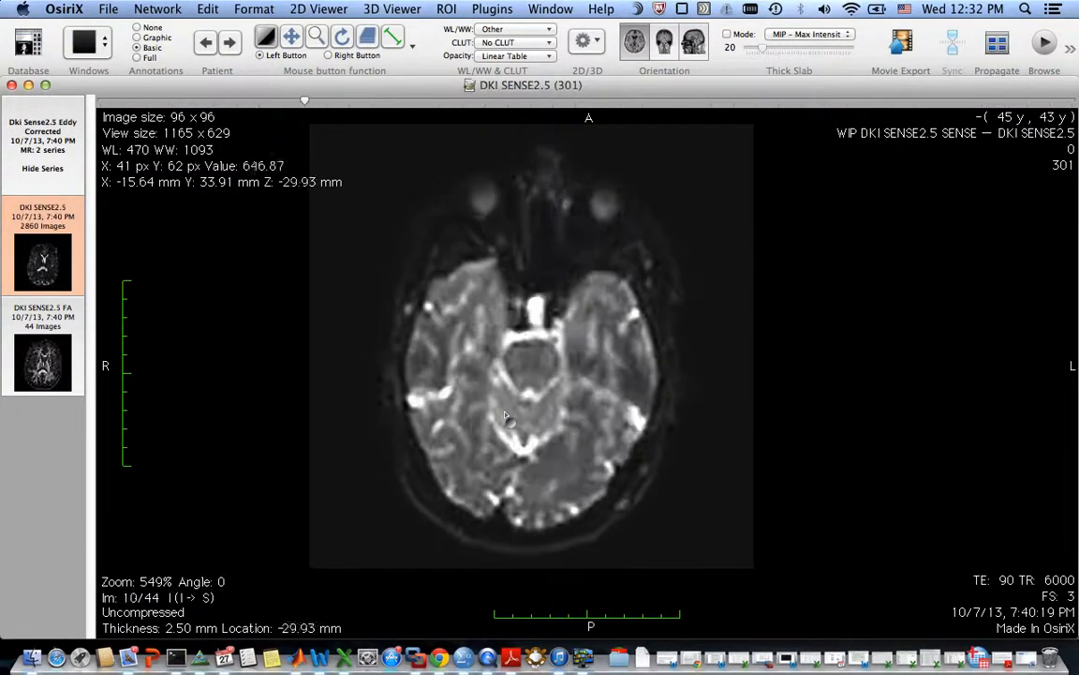
{"action": "scroll", "scroll_direction": "down", "scroll_amount": 3}
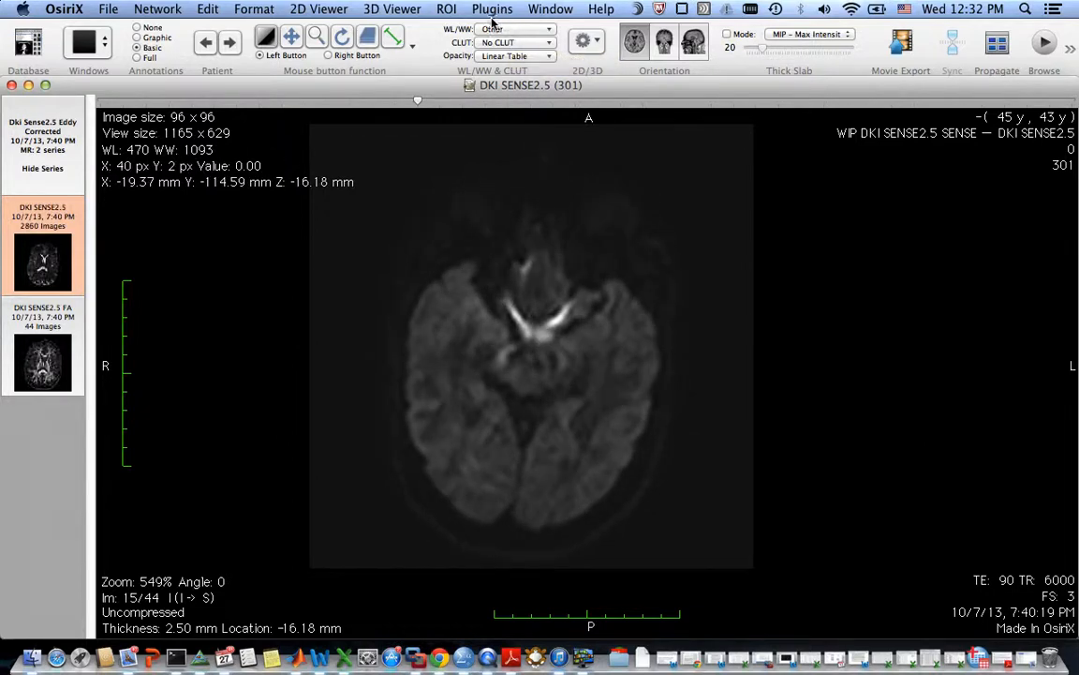
Save the DKI SENSE2.5 series as a NIfTI file named DTI in tmp via the Exporter plugin
{"action": "left_click", "coordinate": [491, 8]}
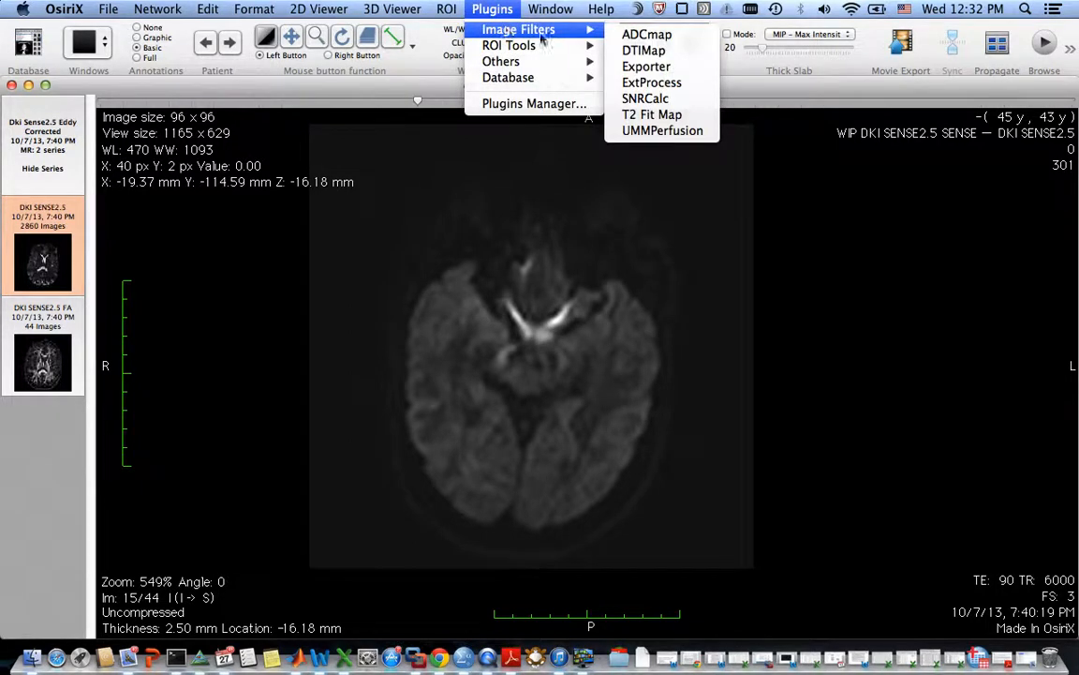
{"action": "mouse_move", "coordinate": [644, 67]}
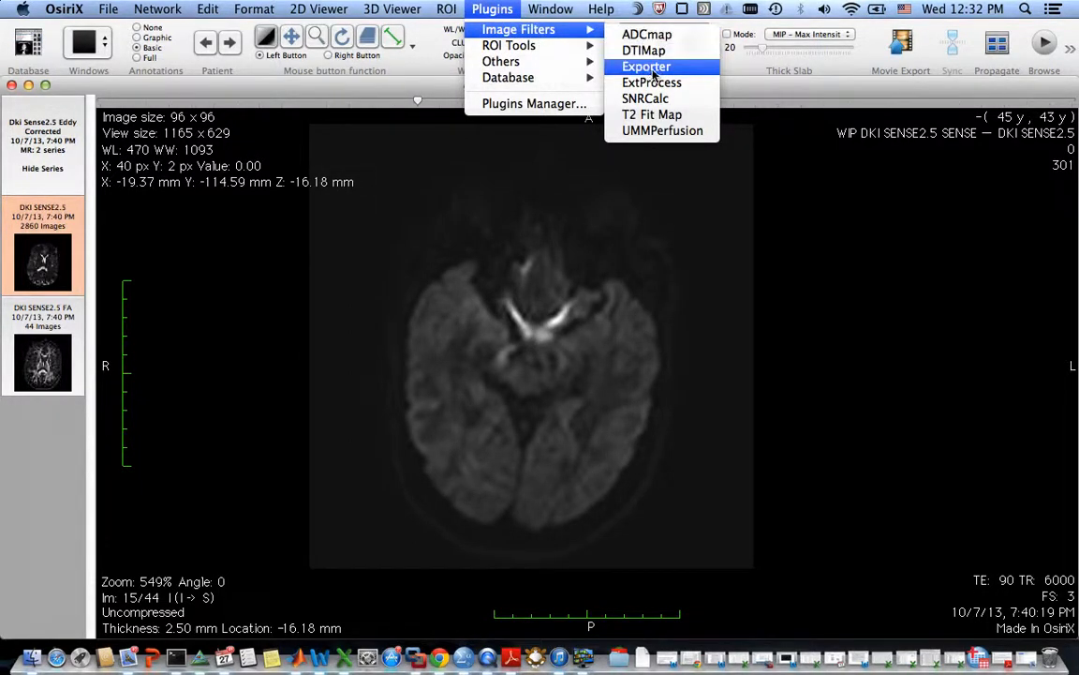
{"action": "left_click", "coordinate": [644, 67]}
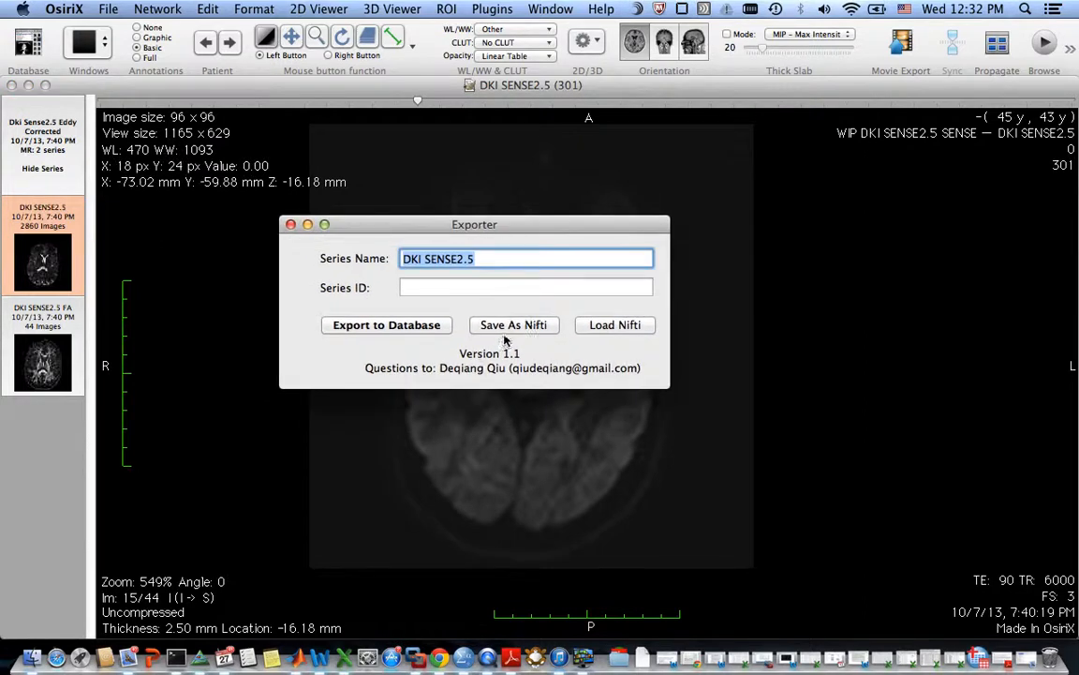
{"action": "left_click", "coordinate": [514, 324]}
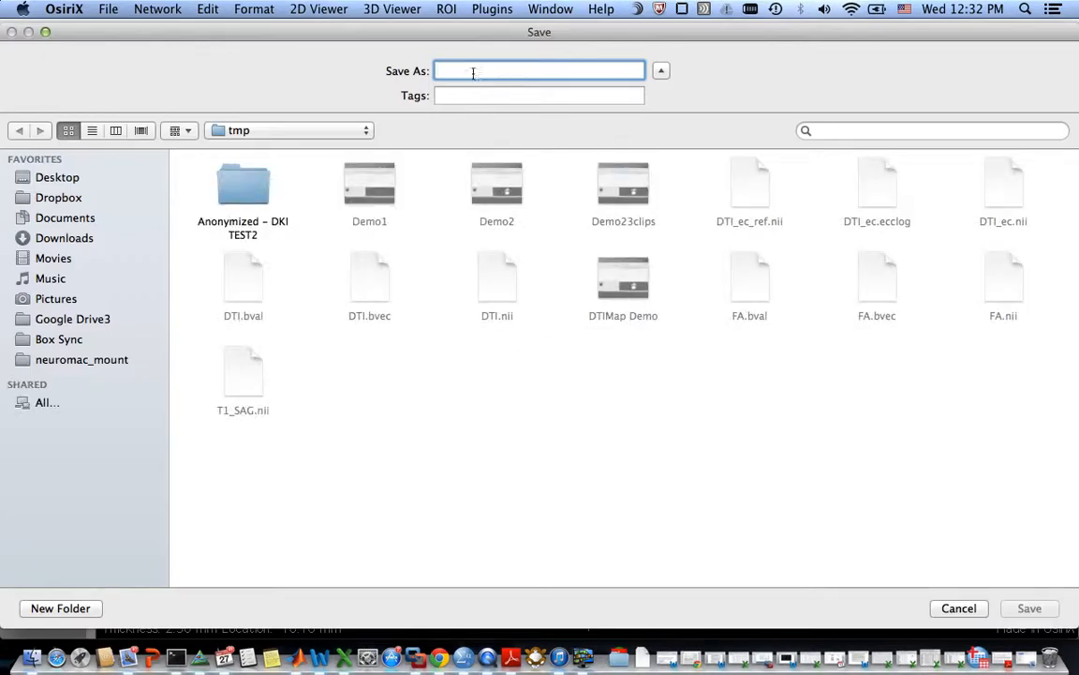
{"action": "type", "text": "DTI"}
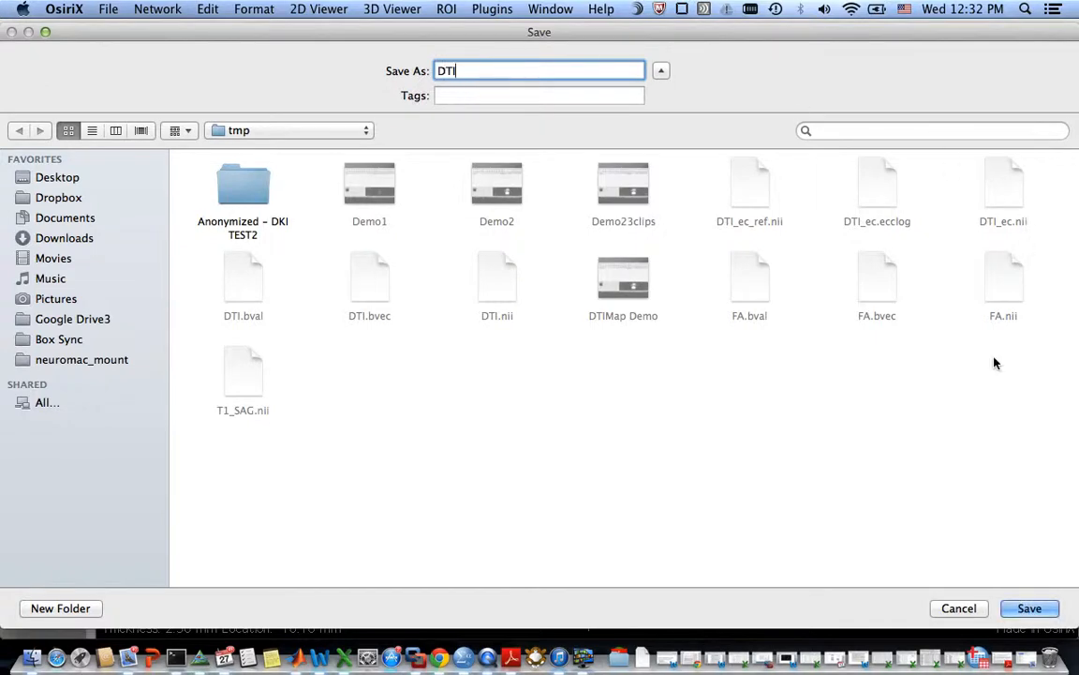
{"action": "left_click", "coordinate": [1028, 607]}
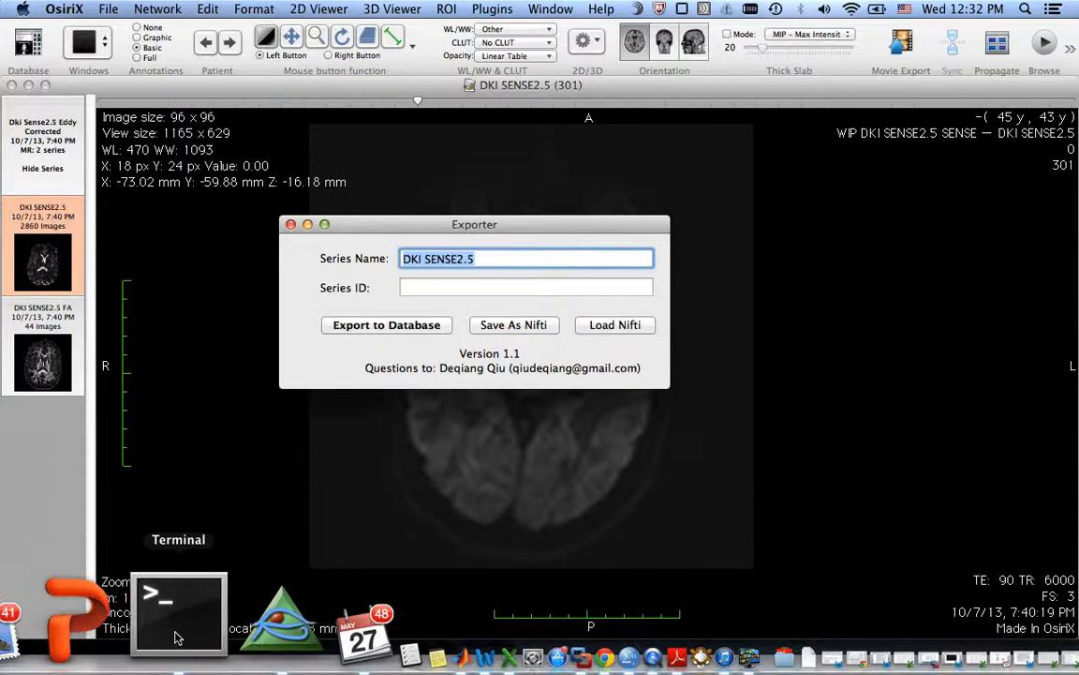
List the tmp folder in Terminal, confirming DTI.nii, DTI.bval and DTI.bvec are present
{"action": "left_click", "coordinate": [179, 615]}
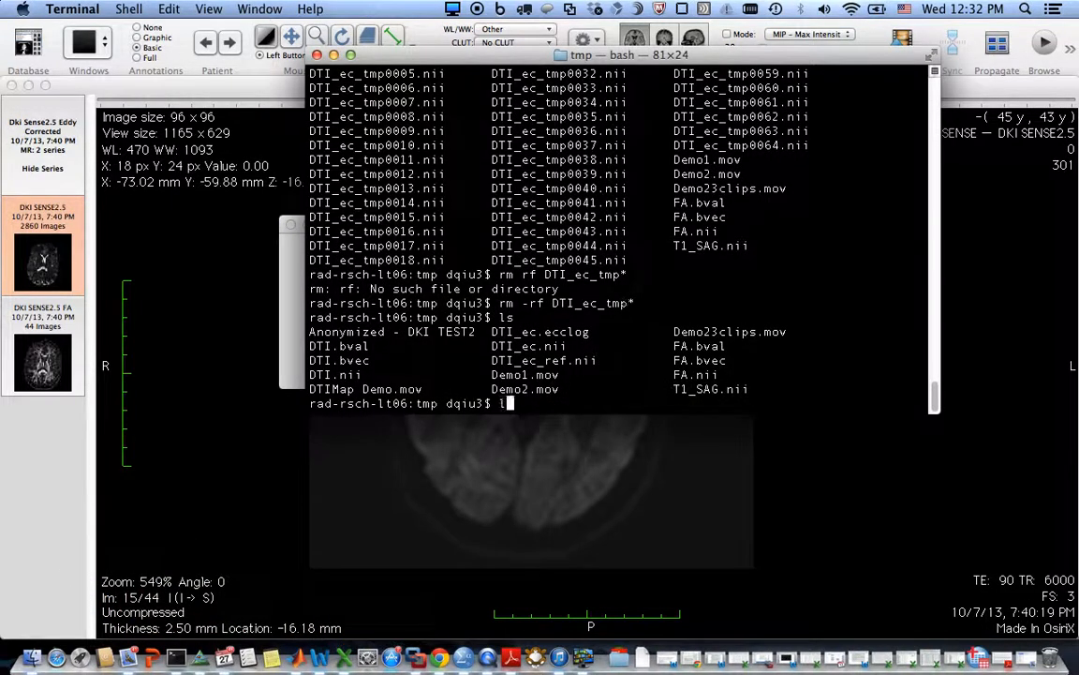
{"action": "key", "text": "Return"}
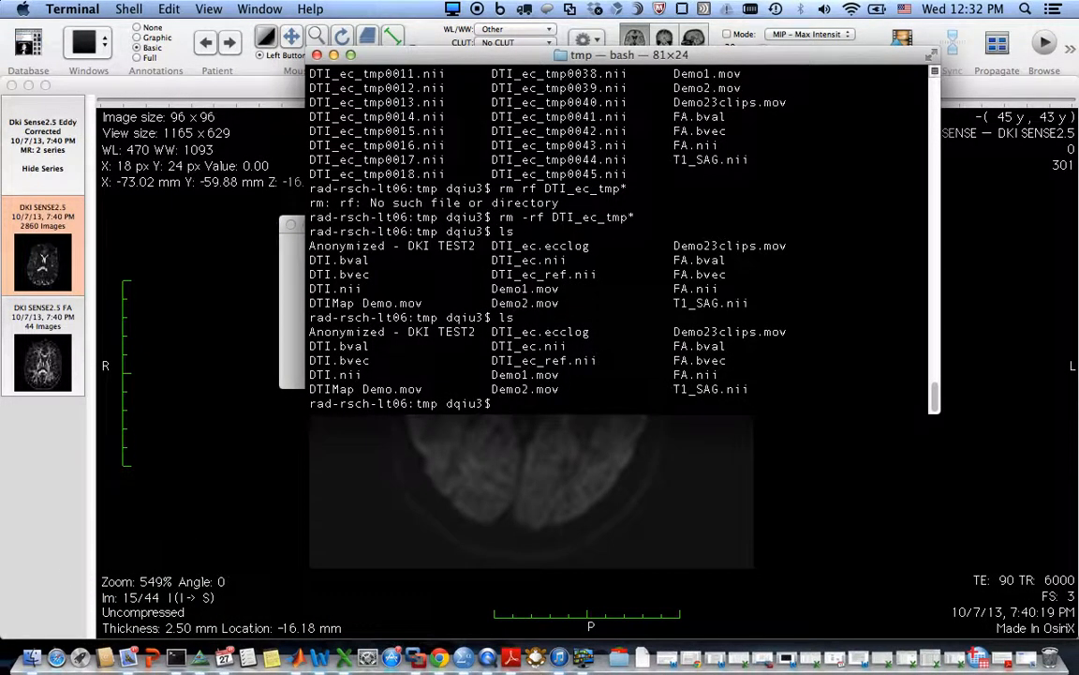
{"action": "mouse_move", "coordinate": [239, 334]}
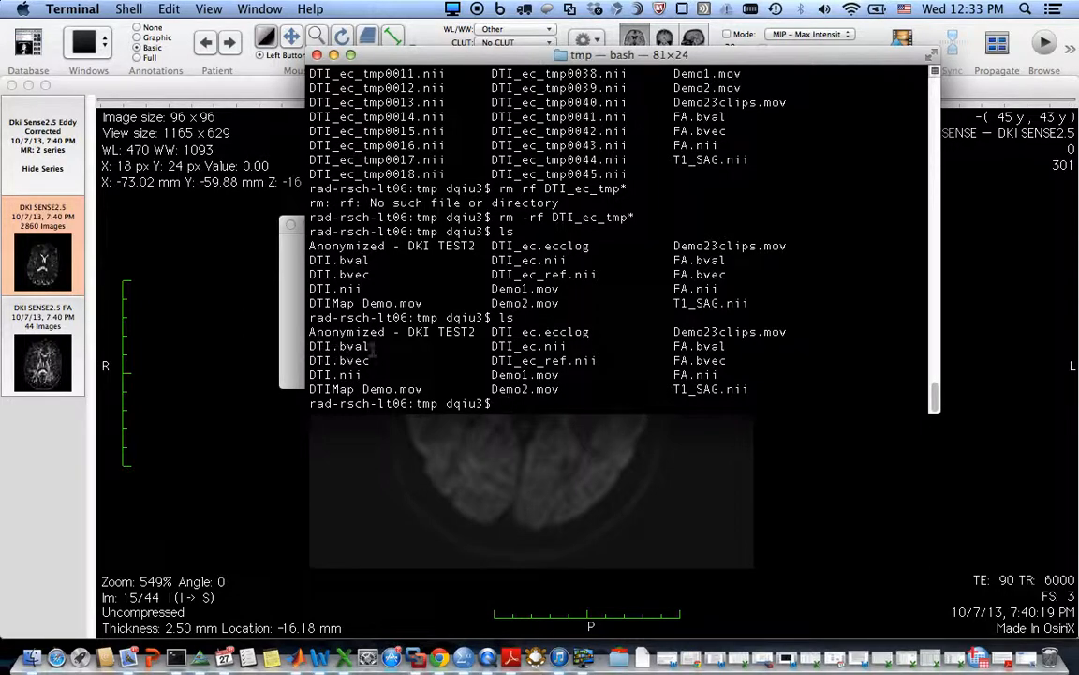
{"action": "mouse_move", "coordinate": [419, 356]}
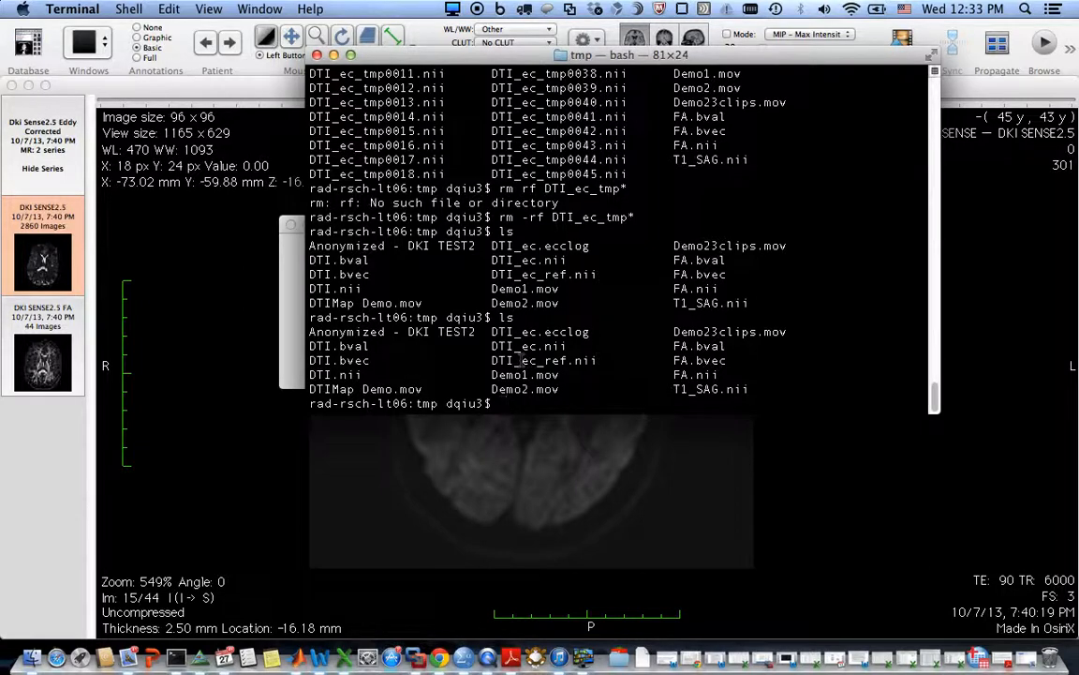
Enter the command eddy_correct DTI DTI_ec 0 at the tmp prompt without running it
{"action": "type", "text": "edd"}
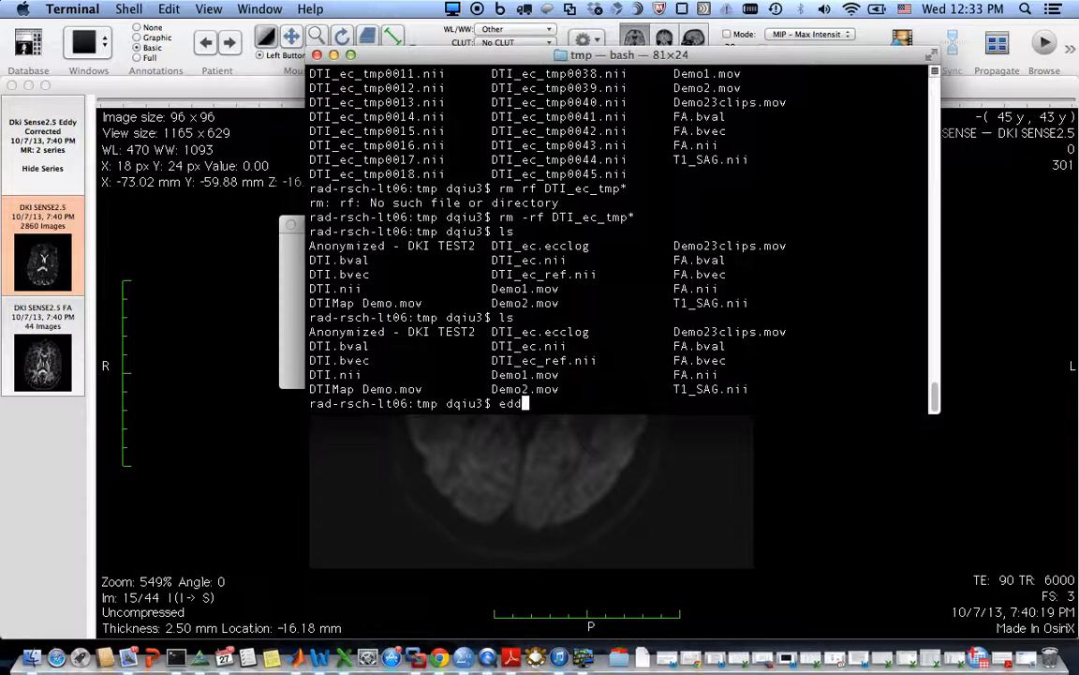
{"action": "type", "text": "y_c"}
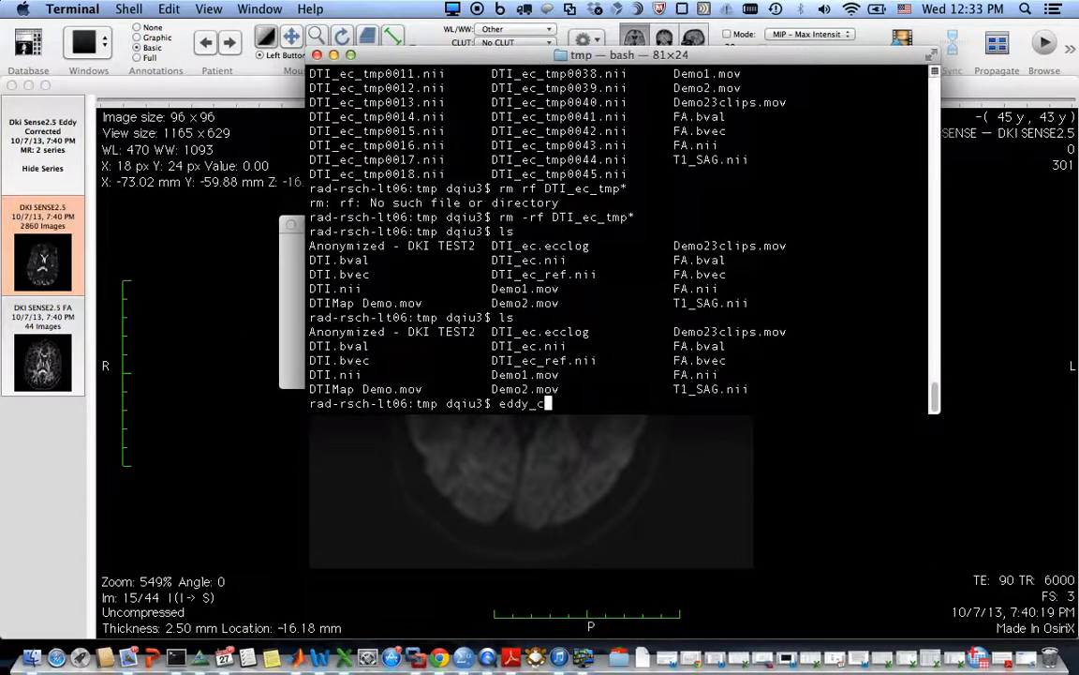
{"action": "type", "text": "orrect"}
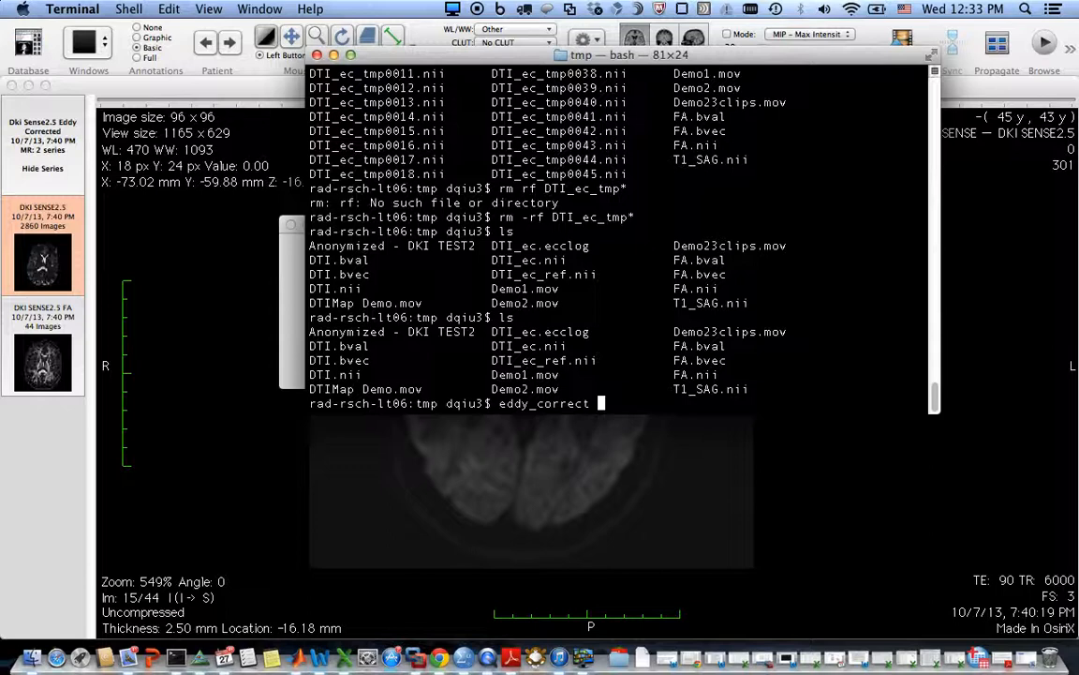
{"action": "type", "text": "DTI DTI_"}
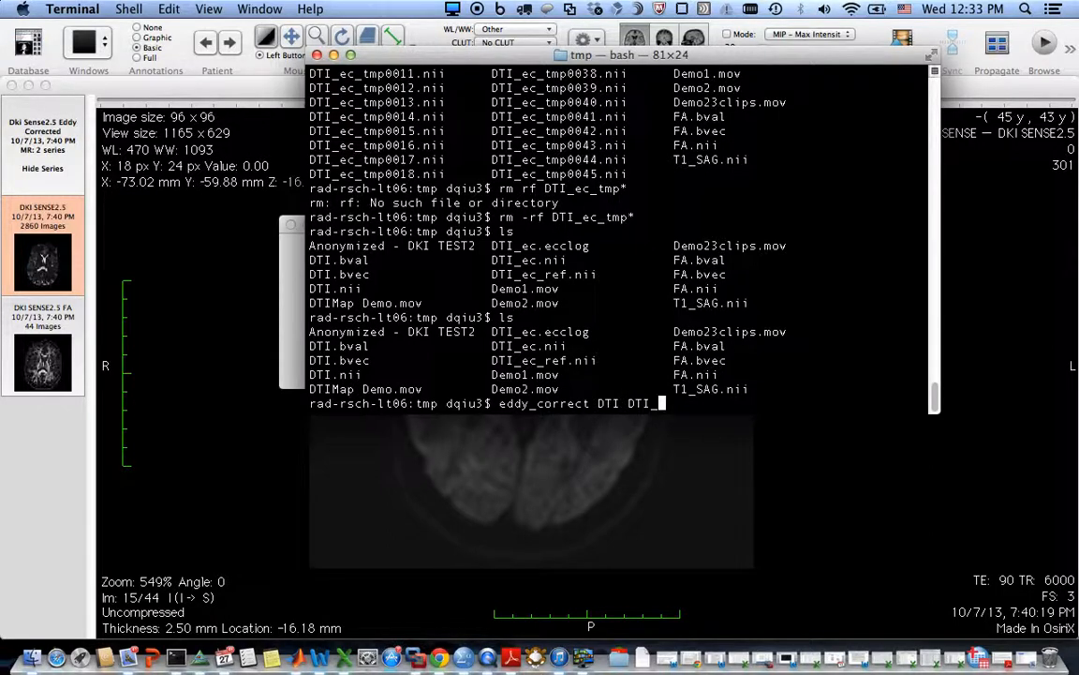
{"action": "type", "text": "ec"}
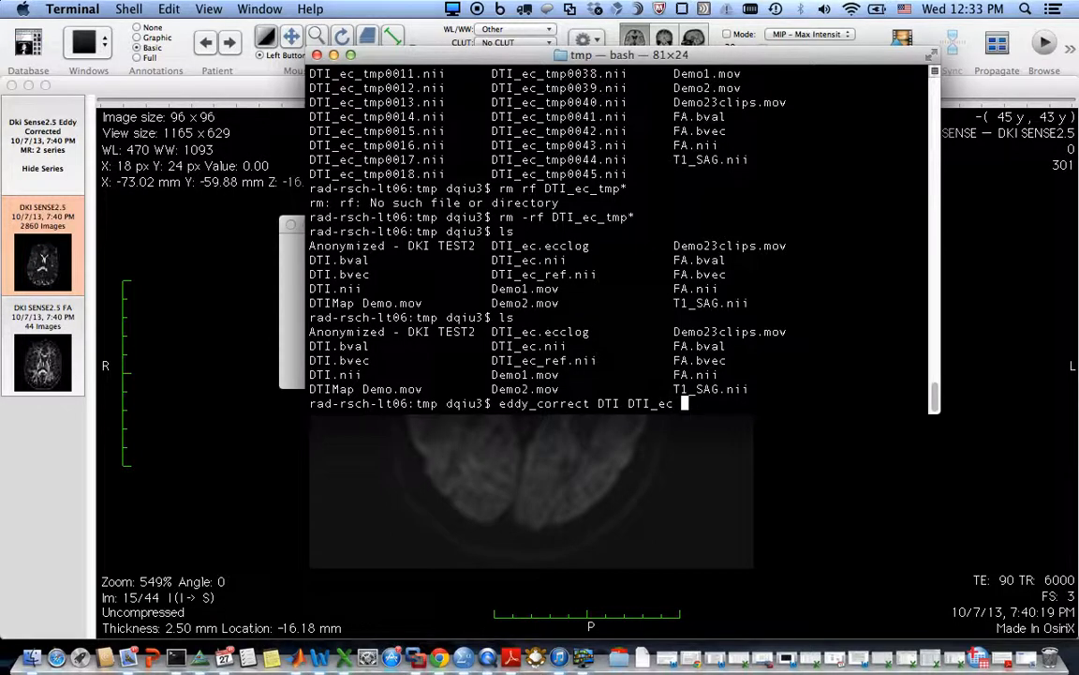
{"action": "type", "text": "0"}
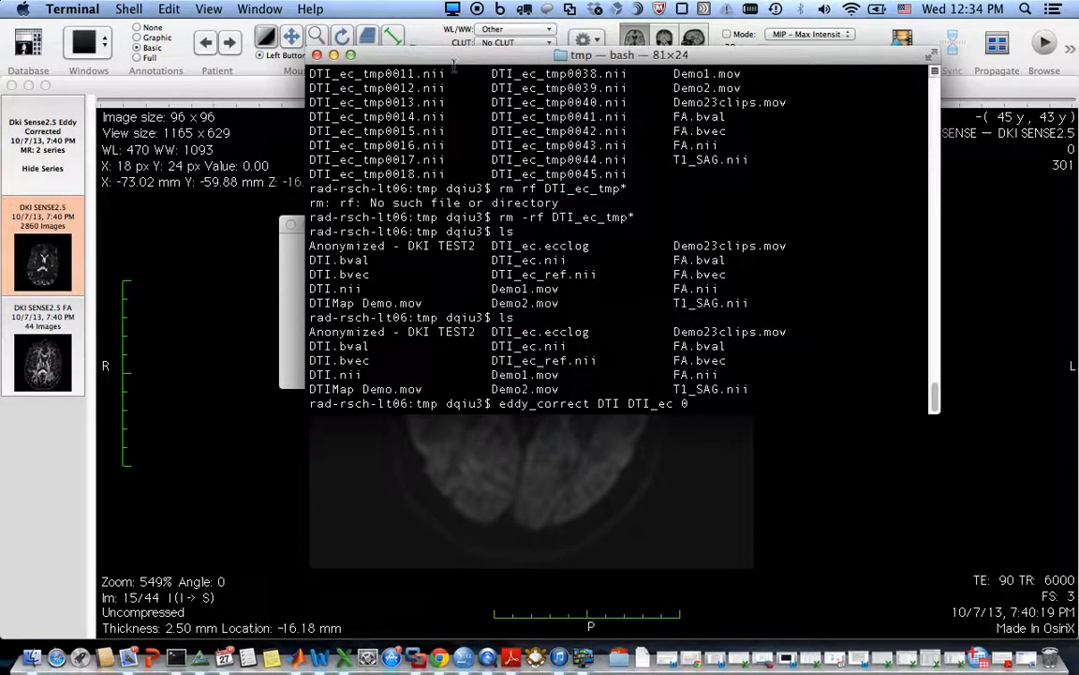
{"action": "mouse_move", "coordinate": [290, 270]}
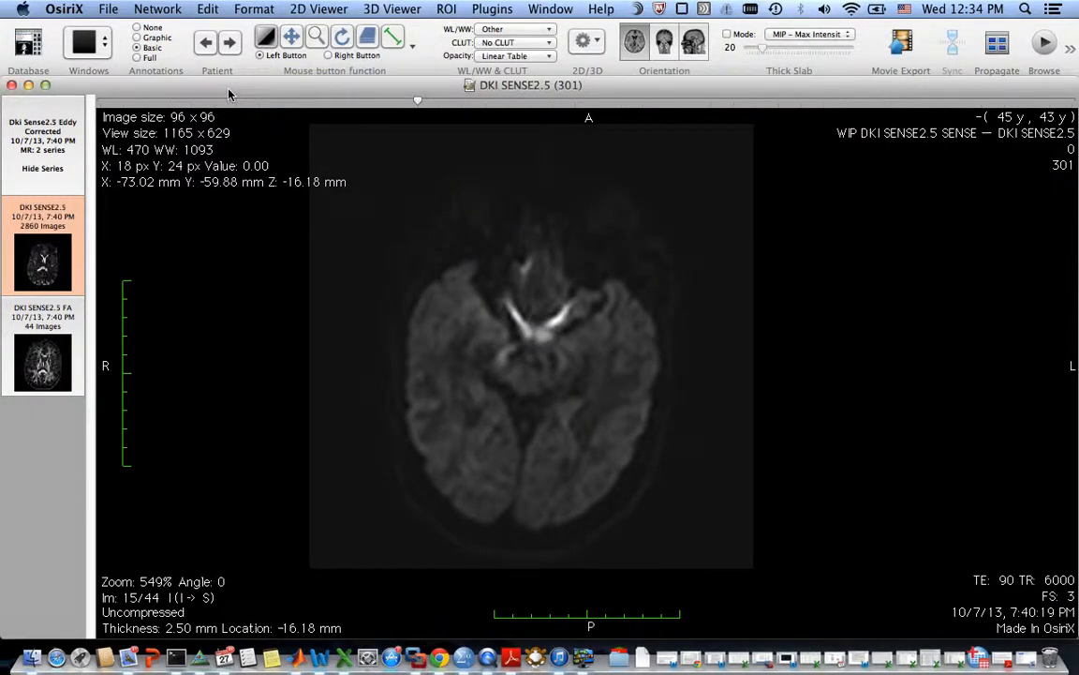
Load the DTI_ec.nii file into OsiriX's Exporter plugin as a series
{"action": "left_click", "coordinate": [491, 8]}
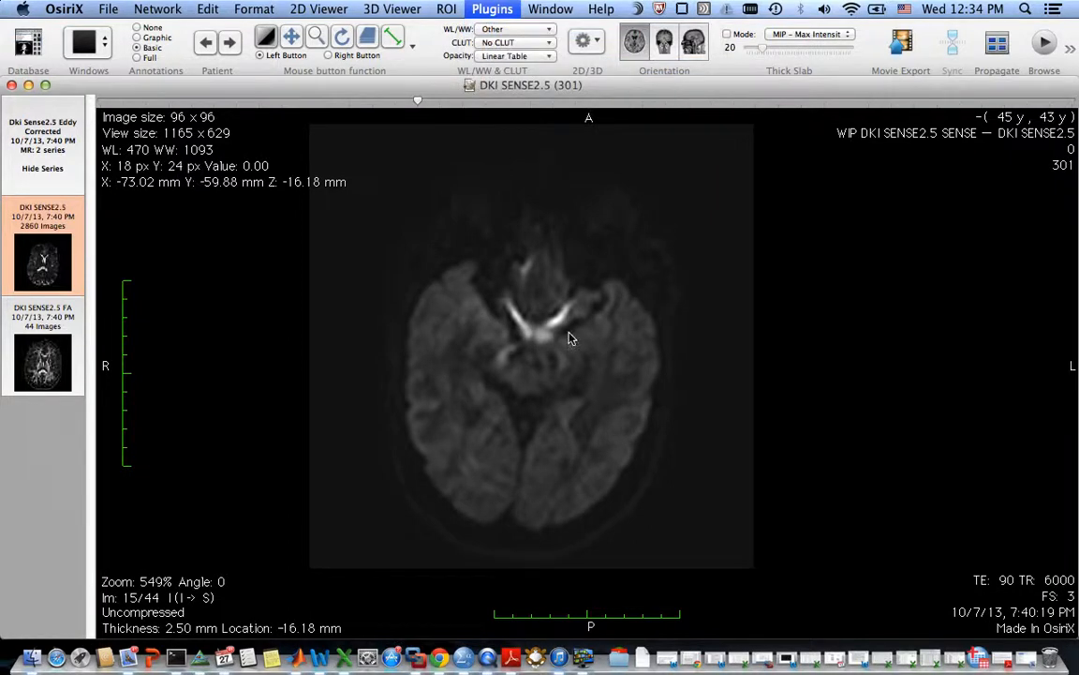
{"action": "left_click", "coordinate": [491, 8]}
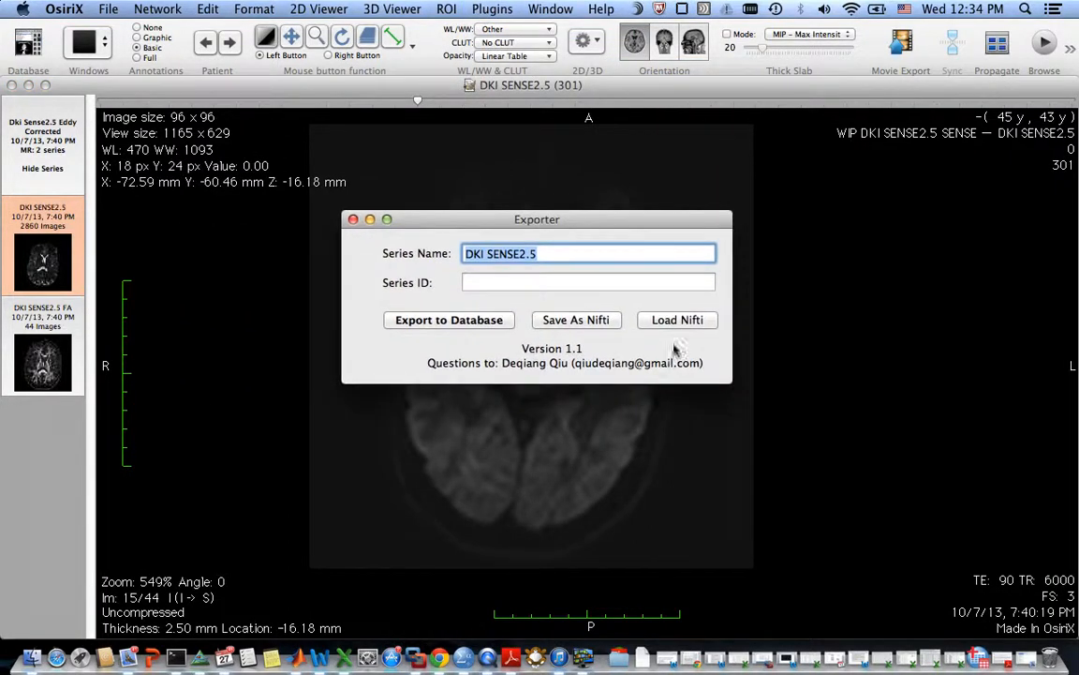
{"action": "left_click", "coordinate": [677, 318]}
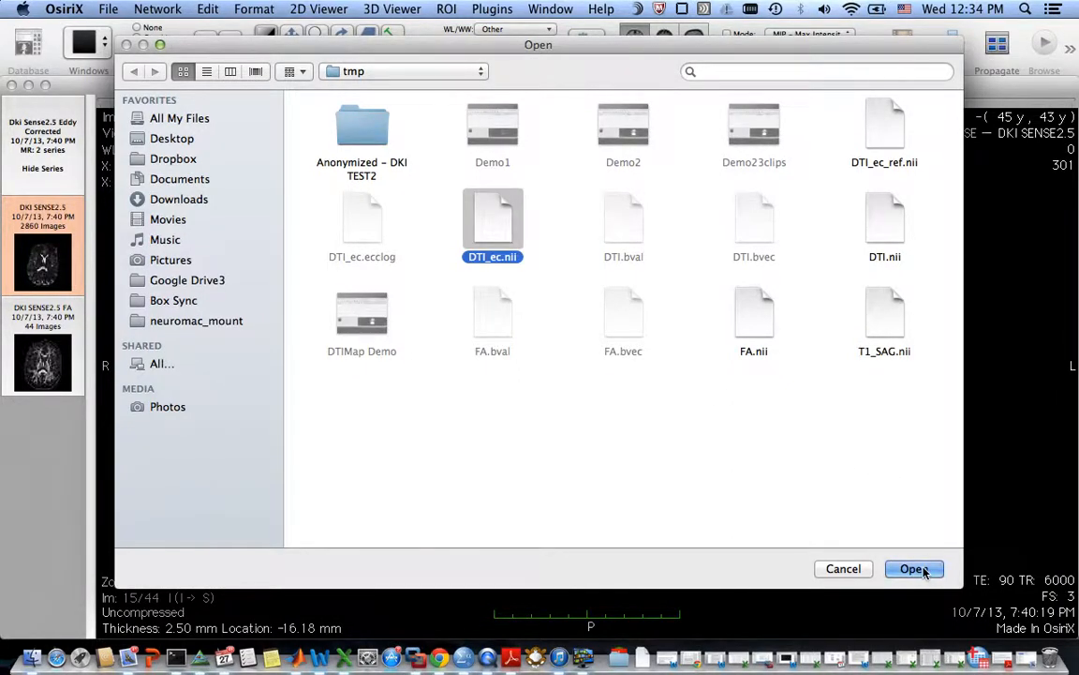
Rename the loaded series to DKI SENSE2.5 Eddy Corrected
{"action": "left_click", "coordinate": [913, 570]}
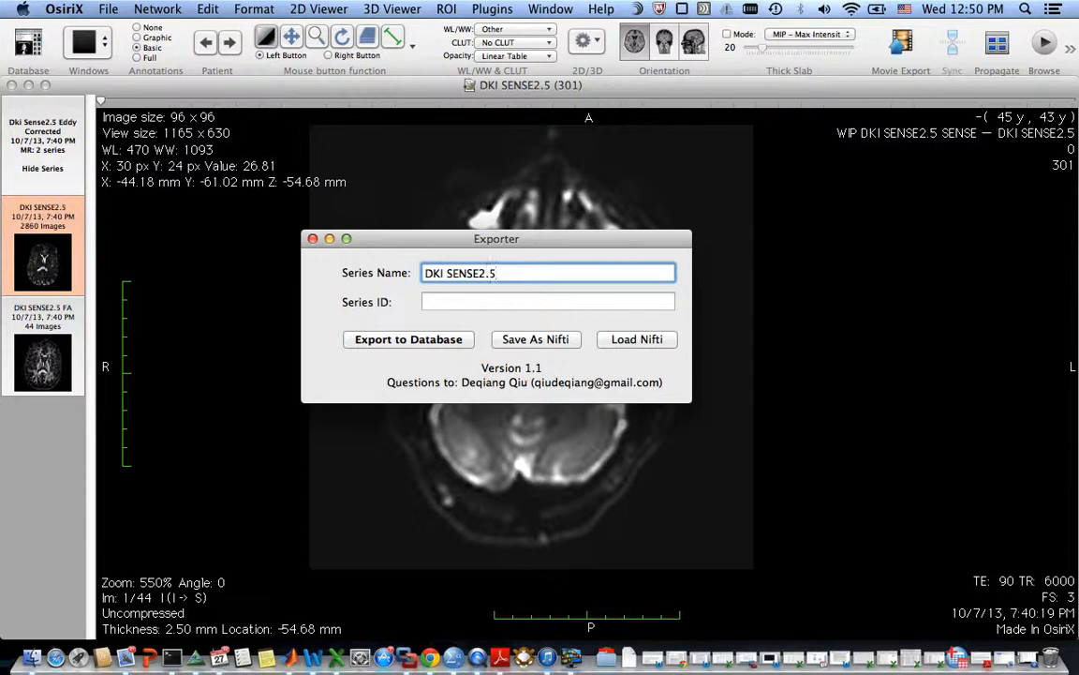
{"action": "type", "text": "Eddy"}
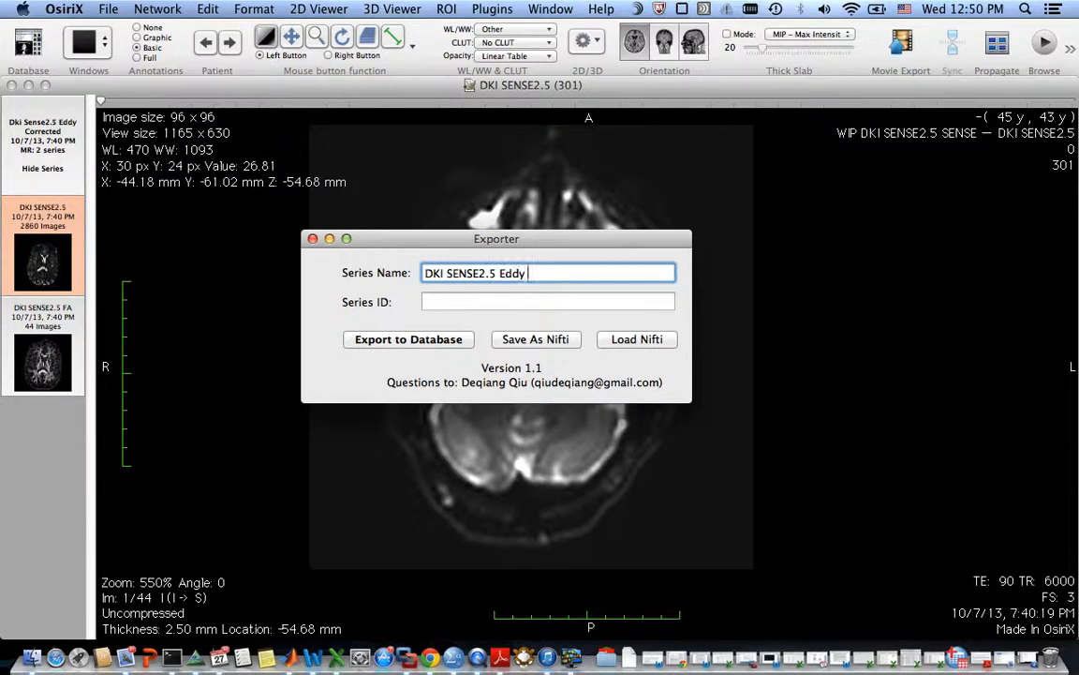
{"action": "type", "text": "Corrected"}
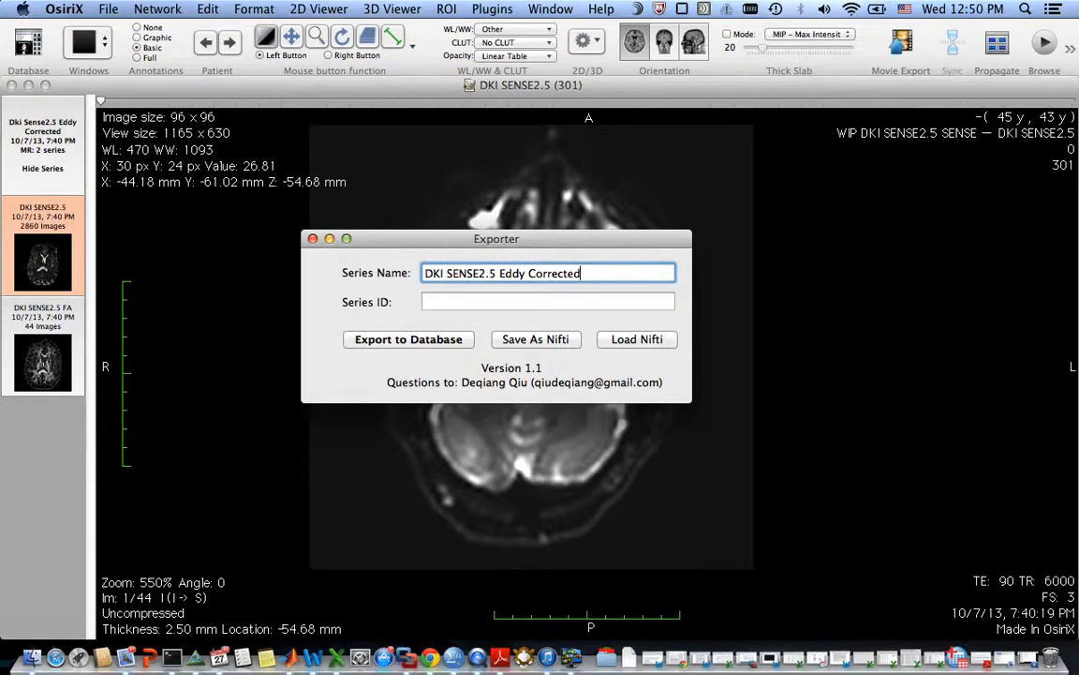
Export the DKI SENSE2.5 Eddy Corrected series to the local database and close the Exporter
{"action": "left_click", "coordinate": [408, 340]}
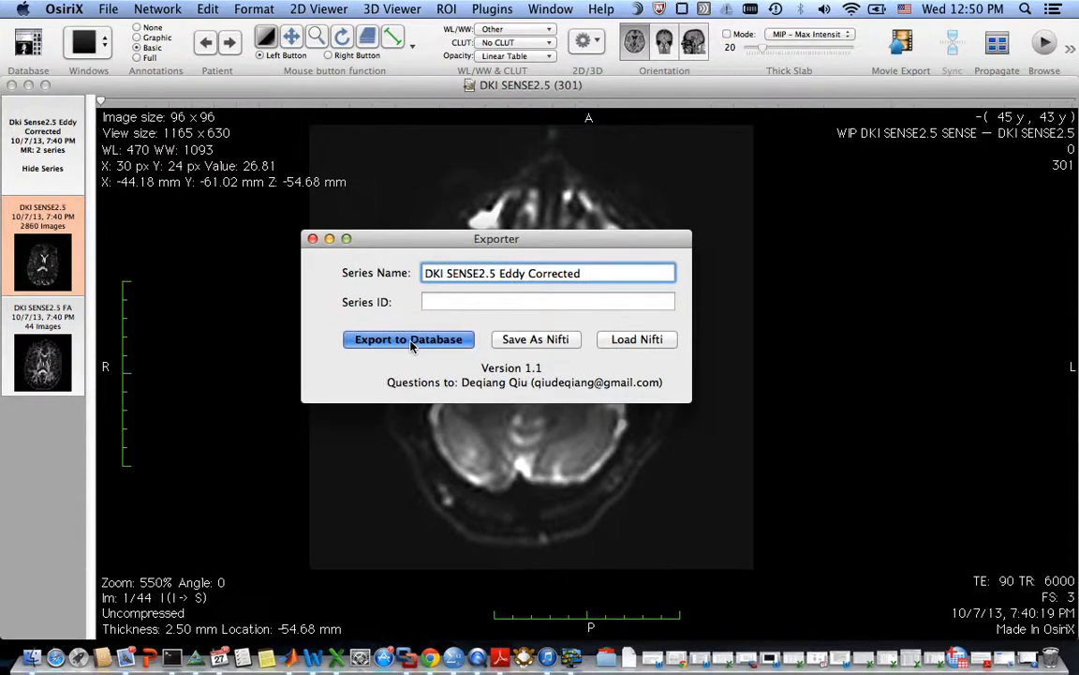
{"action": "mouse_move", "coordinate": [439, 322]}
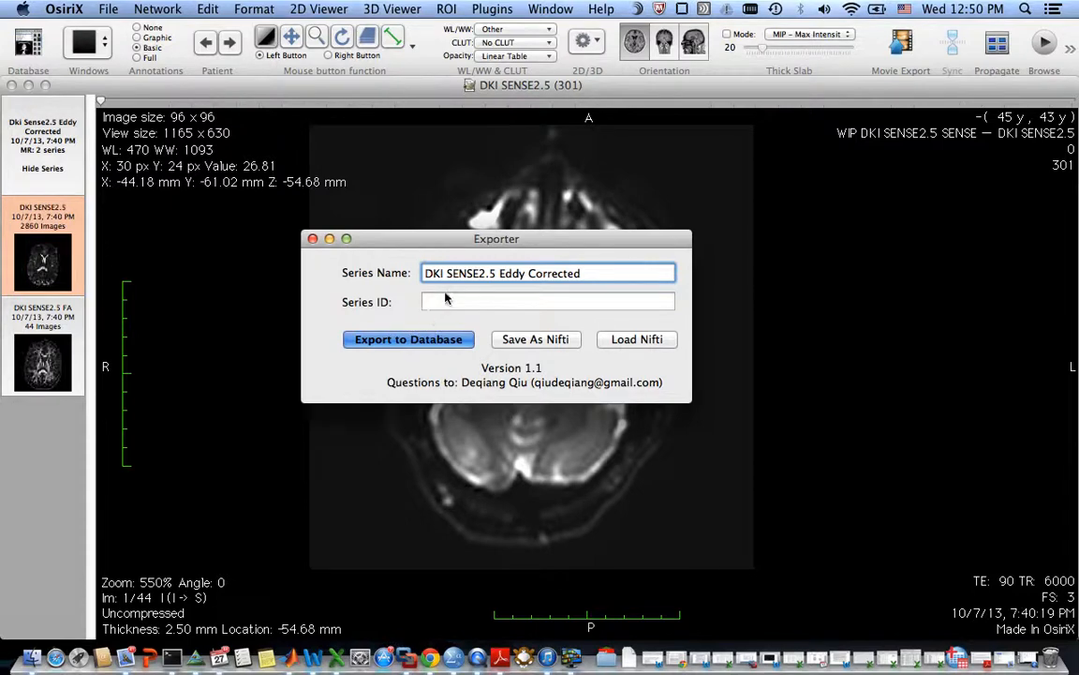
{"action": "mouse_move", "coordinate": [513, 172]}
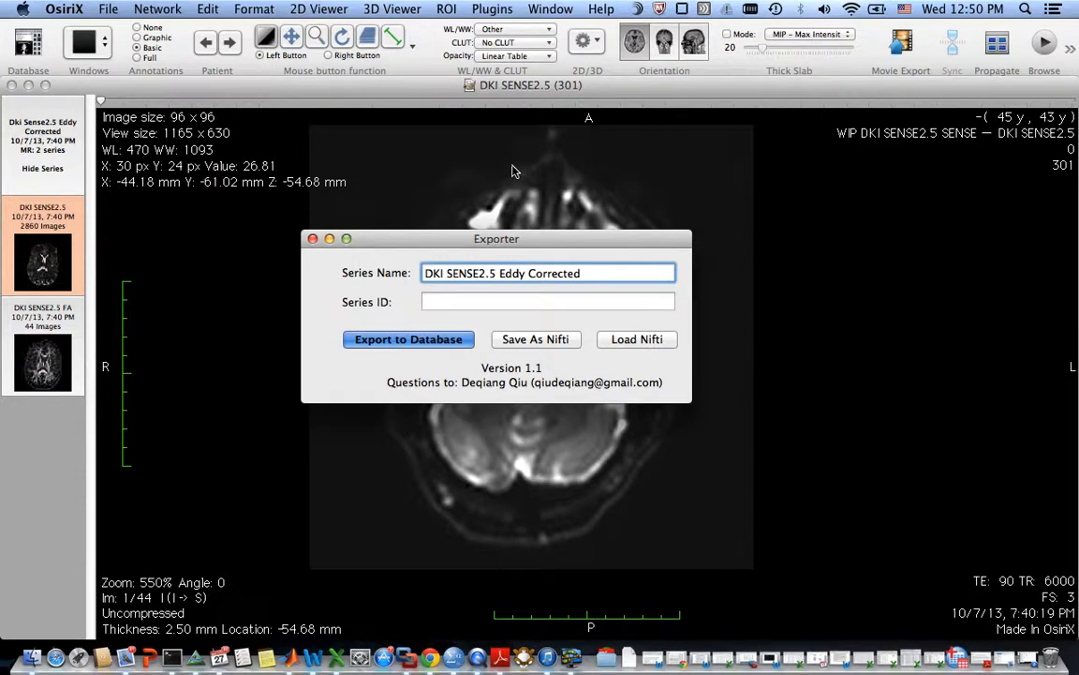
{"action": "mouse_move", "coordinate": [583, 152]}
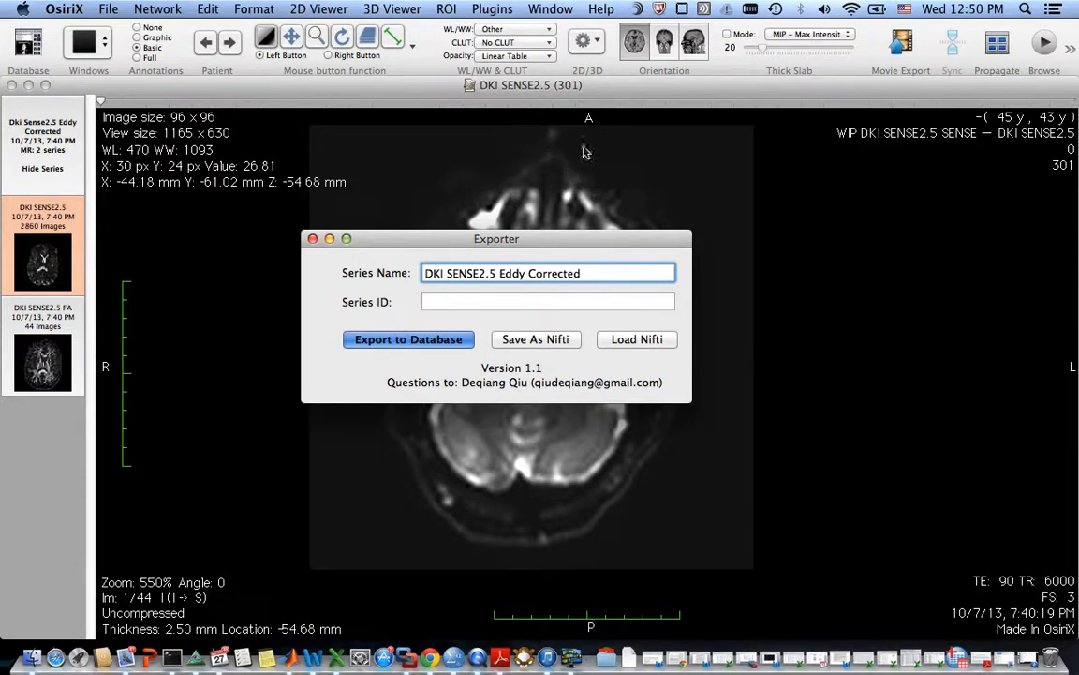
{"action": "mouse_move", "coordinate": [543, 259]}
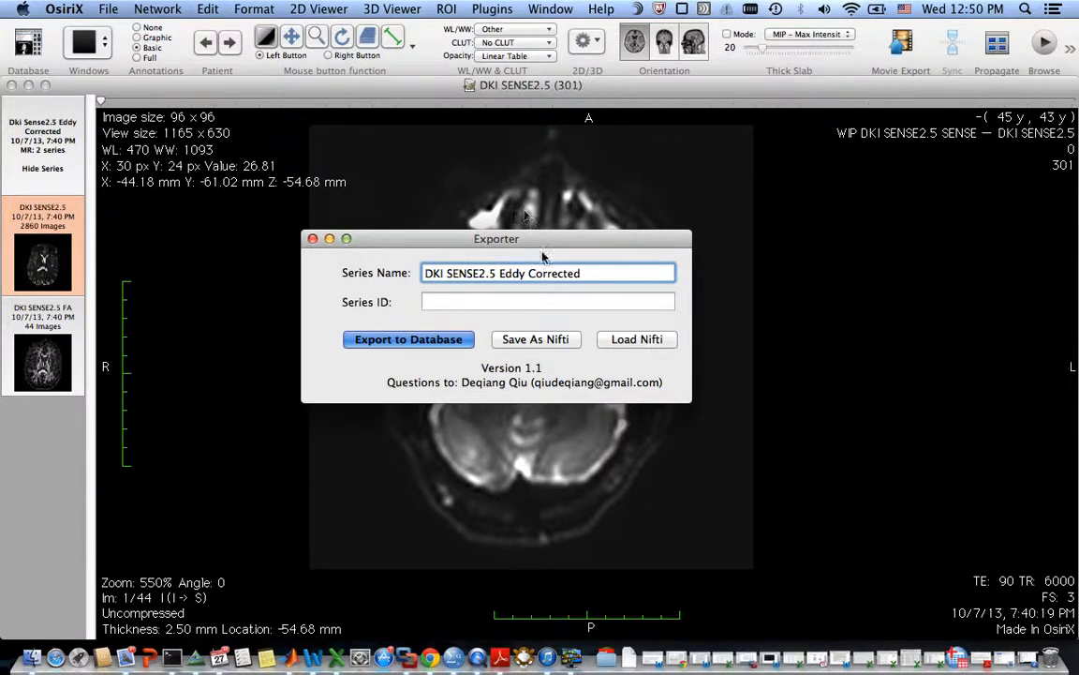
{"action": "mouse_move", "coordinate": [618, 375]}
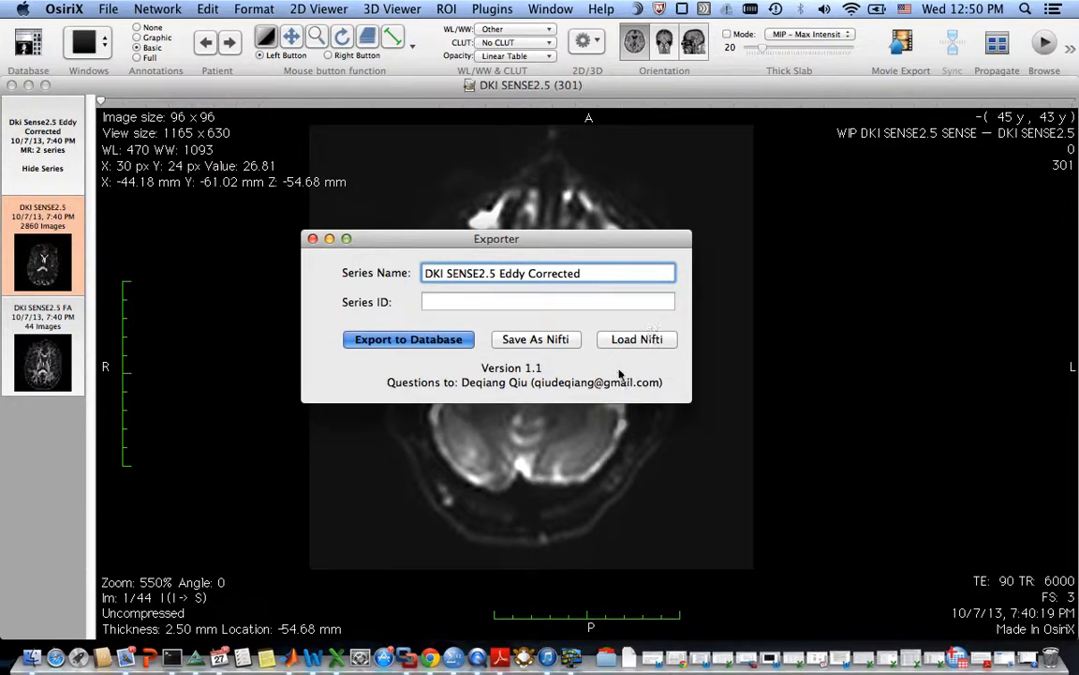
{"action": "mouse_move", "coordinate": [529, 186]}
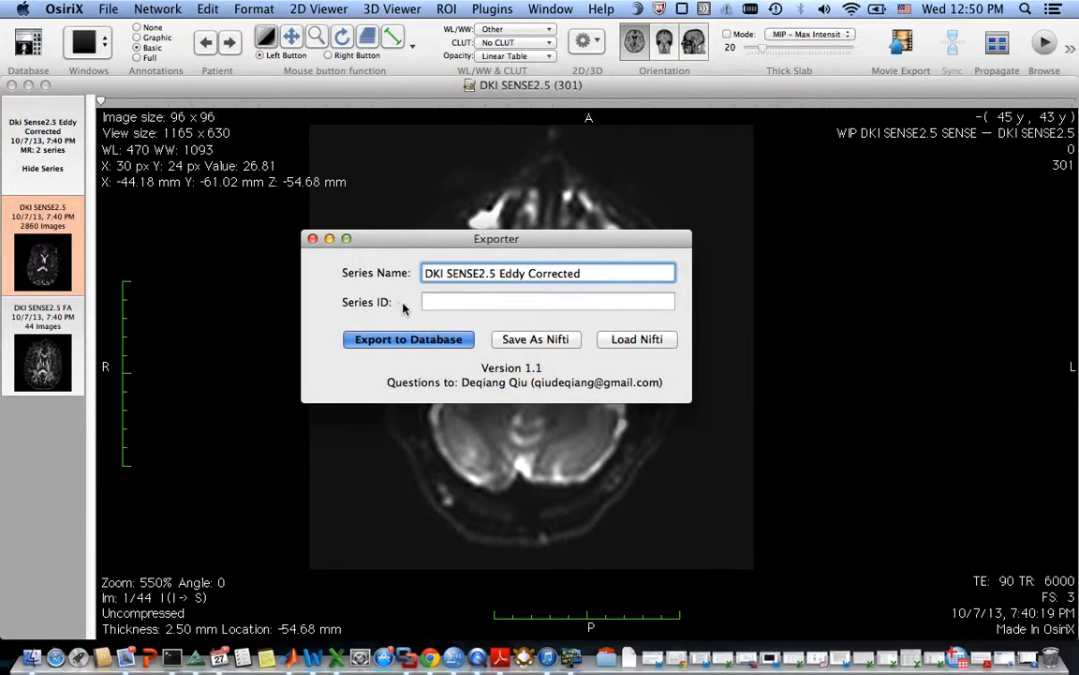
{"action": "mouse_move", "coordinate": [416, 314]}
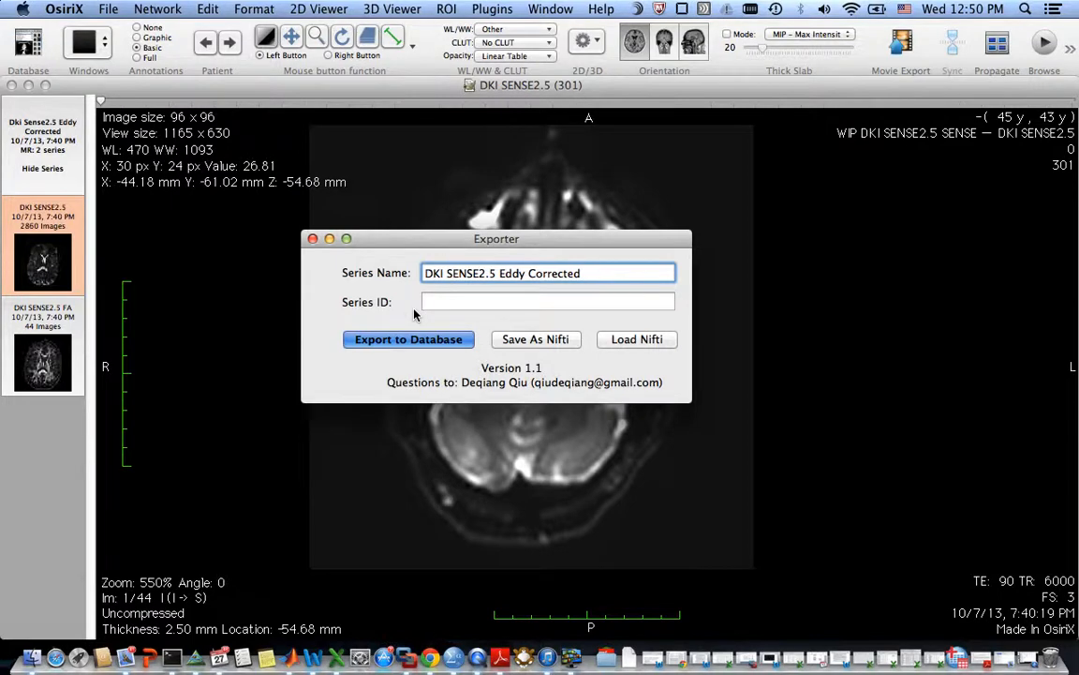
{"action": "mouse_move", "coordinate": [504, 185]}
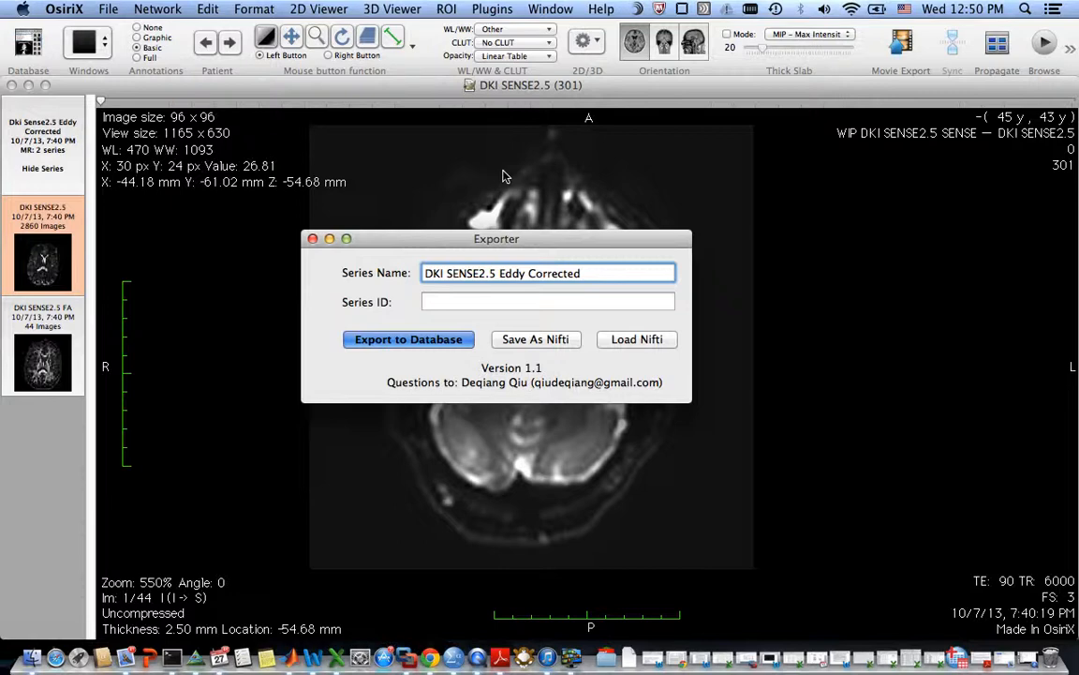
{"action": "mouse_move", "coordinate": [641, 356]}
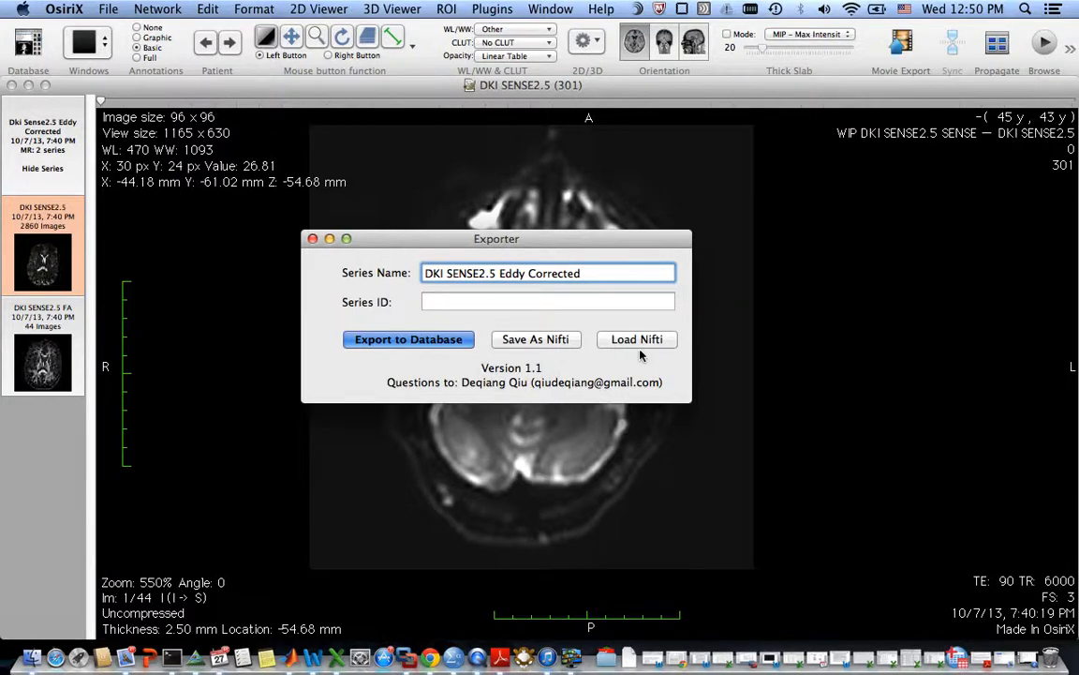
{"action": "mouse_move", "coordinate": [577, 239]}
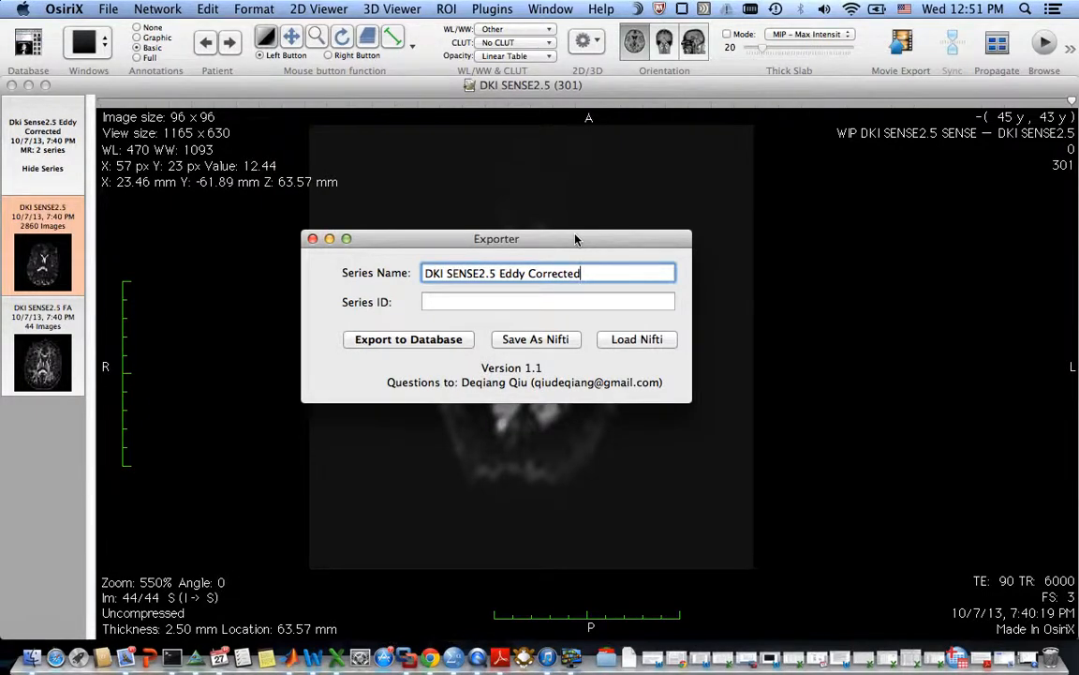
{"action": "mouse_move", "coordinate": [434, 249]}
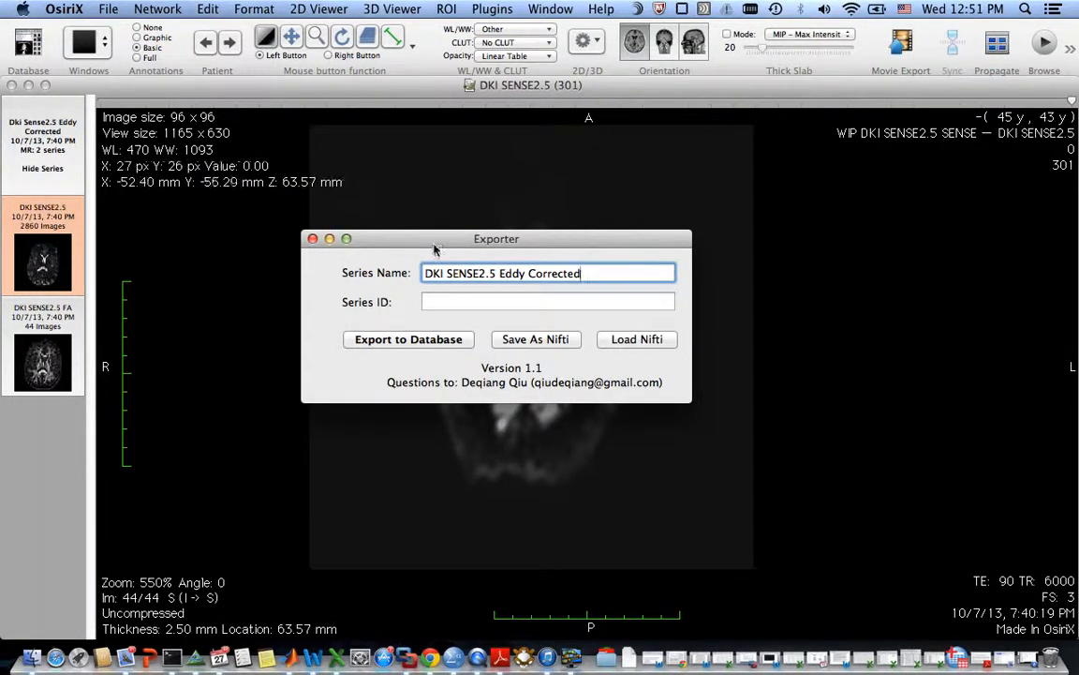
{"action": "left_click_drag", "start_coordinate": [497, 238], "coordinate": [483, 225]}
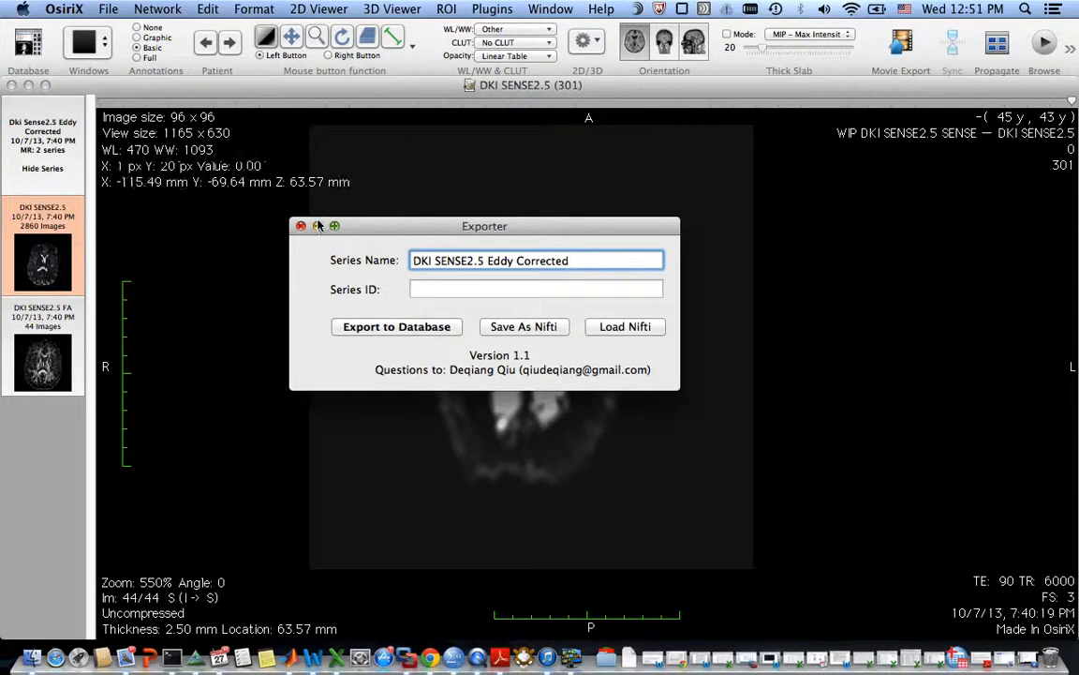
{"action": "left_click", "coordinate": [300, 225]}
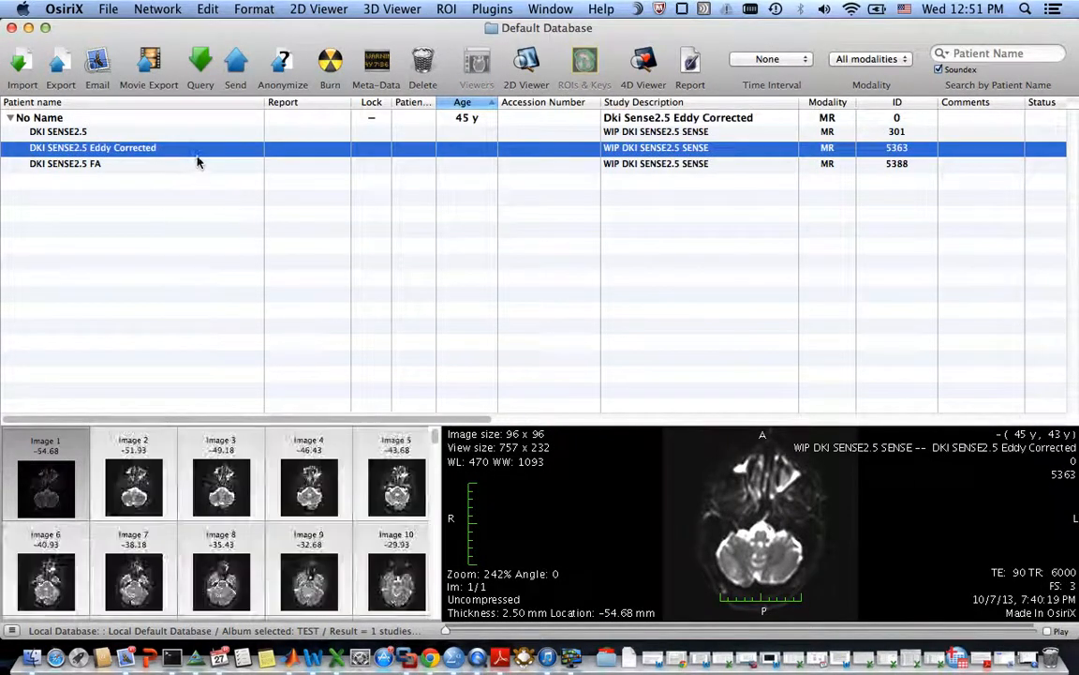
{"action": "mouse_move", "coordinate": [199, 154]}
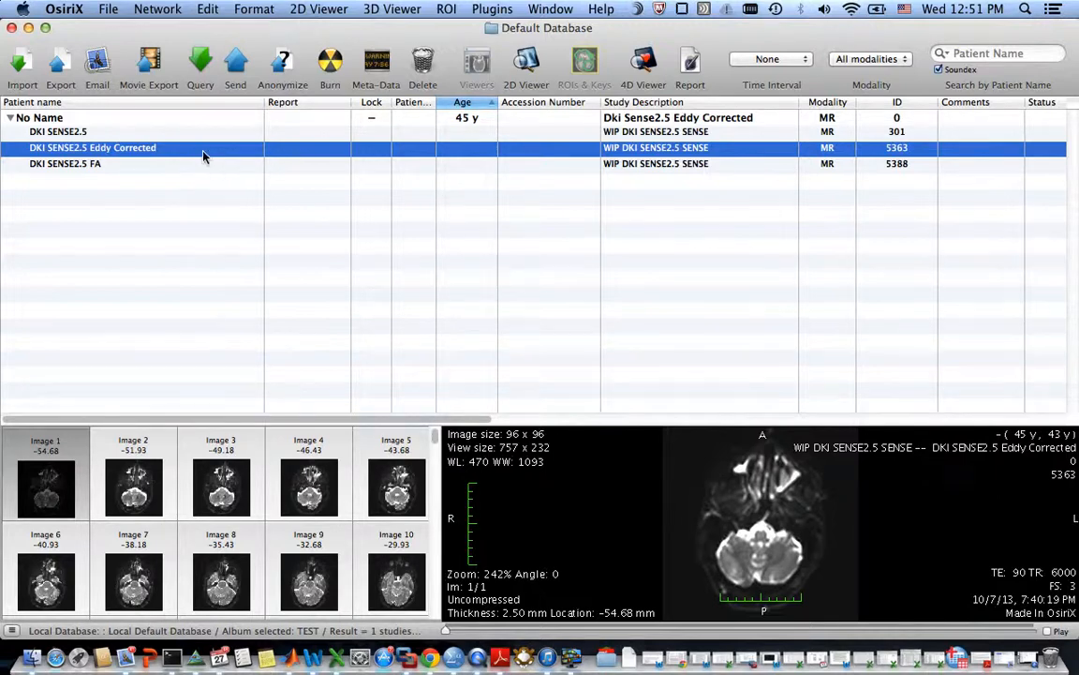
{"action": "mouse_move", "coordinate": [303, 146]}
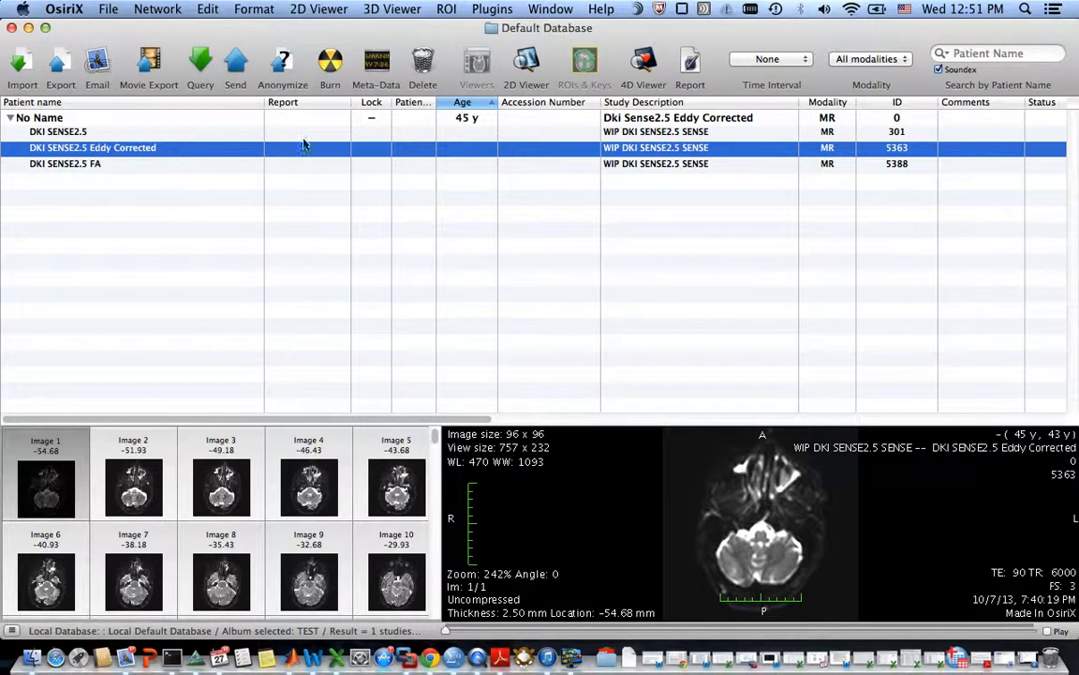
{"action": "mouse_move", "coordinate": [328, 153]}
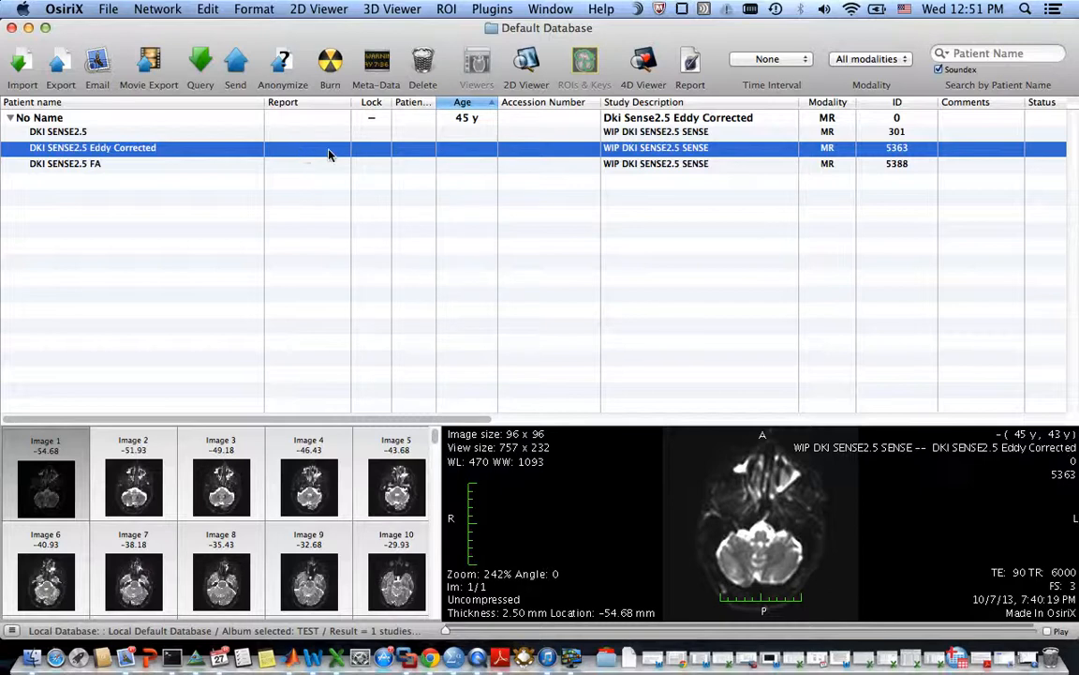
{"action": "mouse_move", "coordinate": [644, 65]}
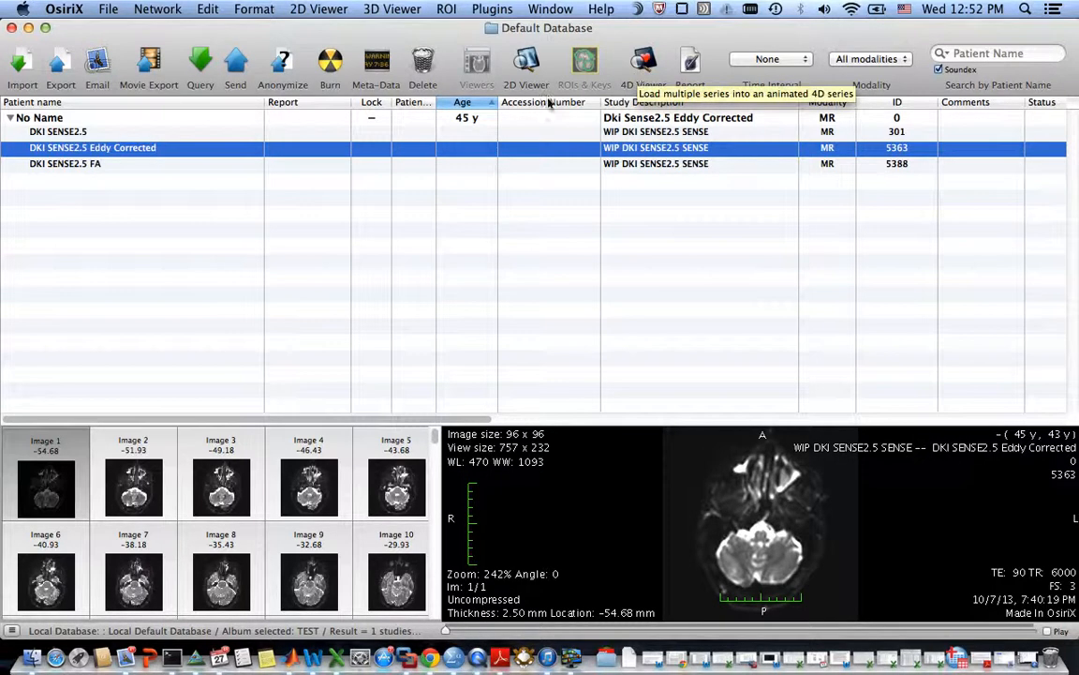
{"action": "mouse_move", "coordinate": [443, 289]}
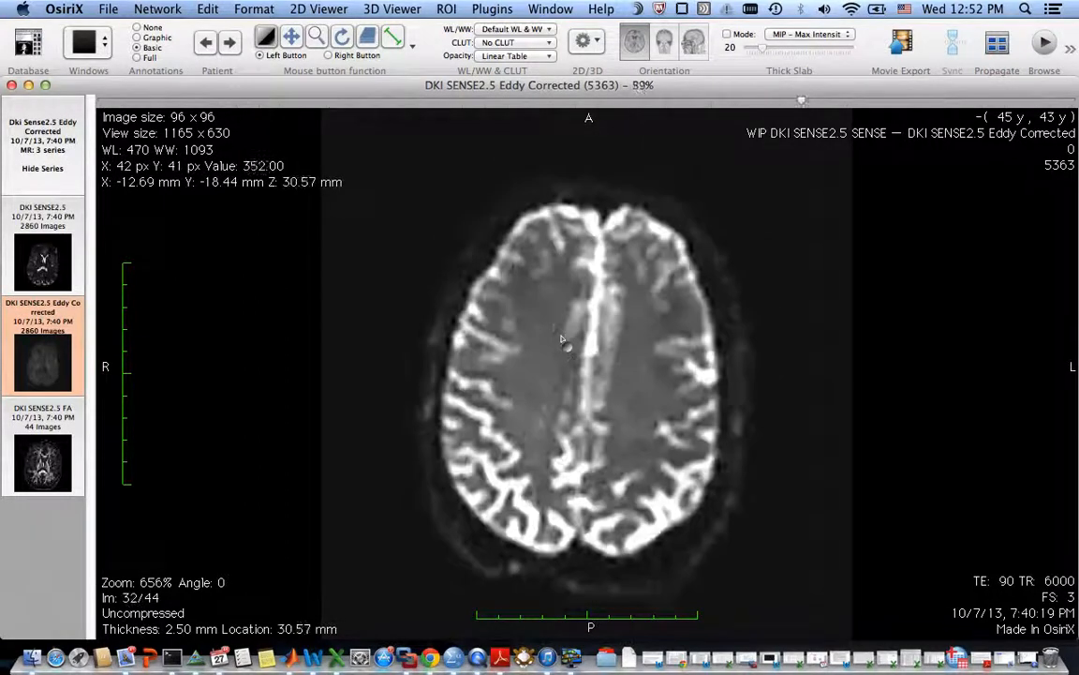
Move the eddy-corrected 4D series to slice 25 of 44 and bring up the plugins list
{"action": "scroll", "scroll_direction": "down", "scroll_amount": 3}
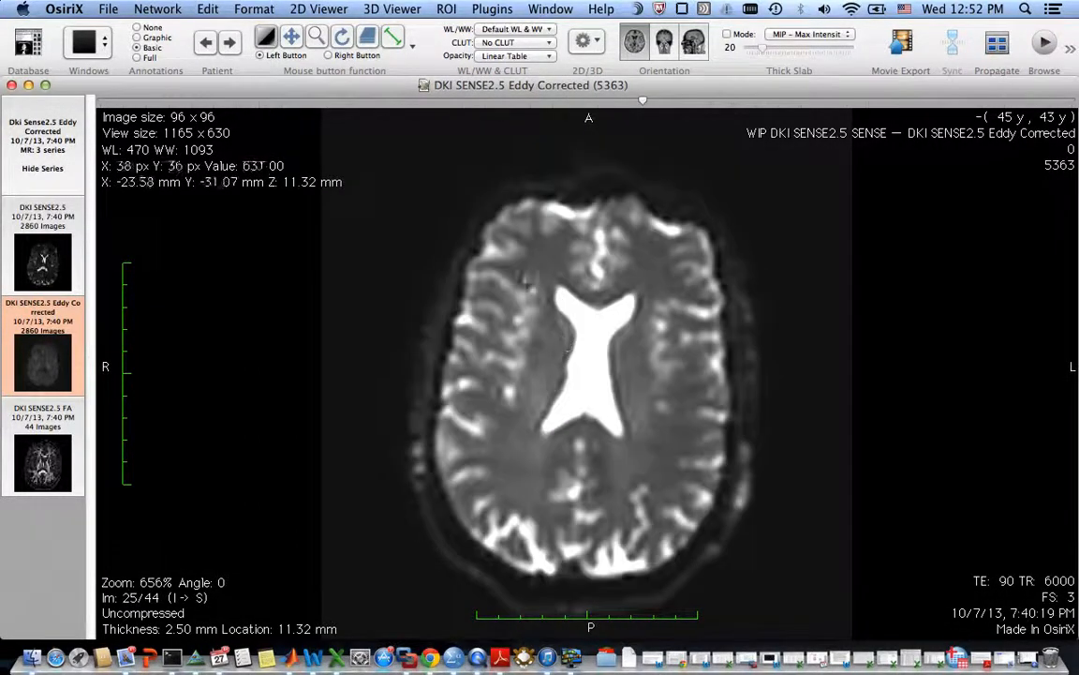
{"action": "left_click", "coordinate": [491, 8]}
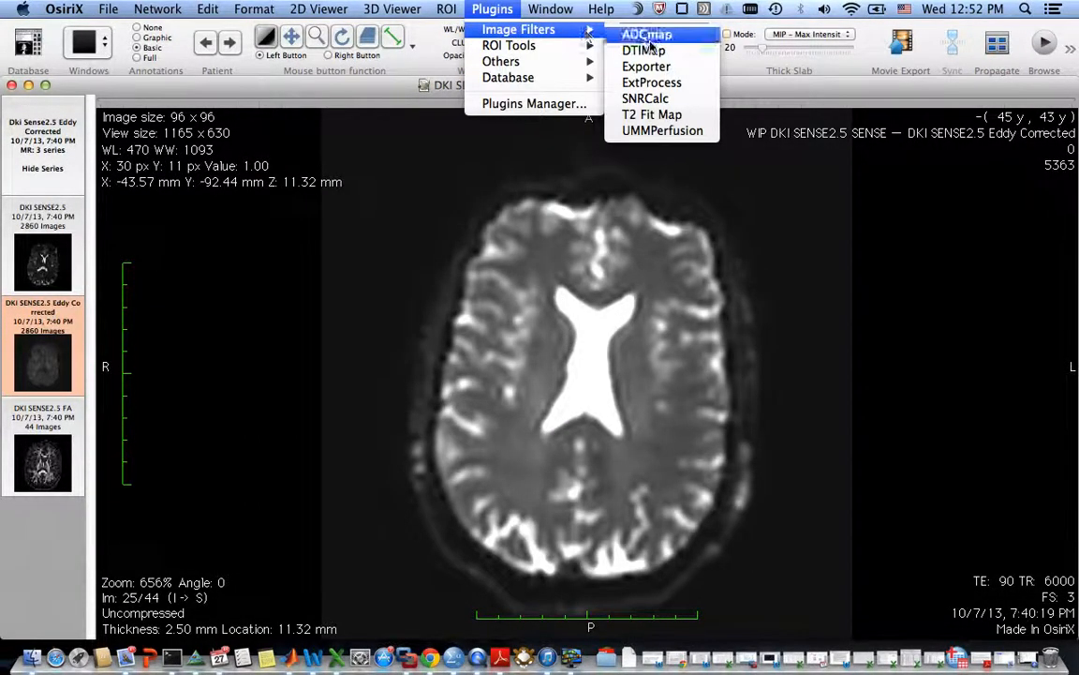
{"action": "mouse_move", "coordinate": [645, 51]}
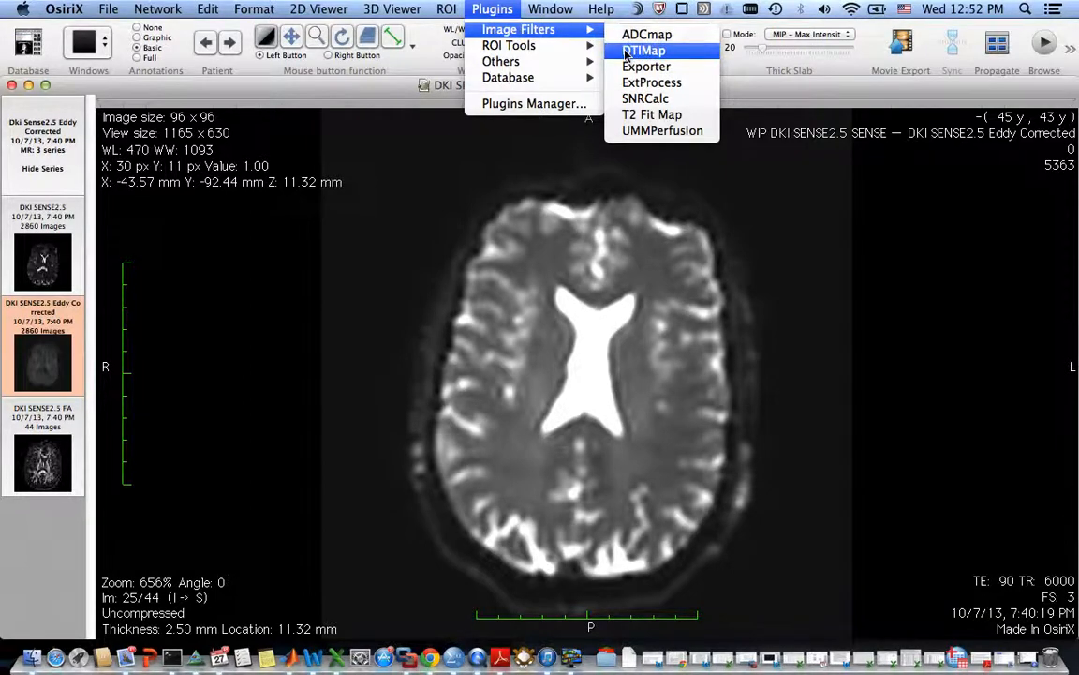